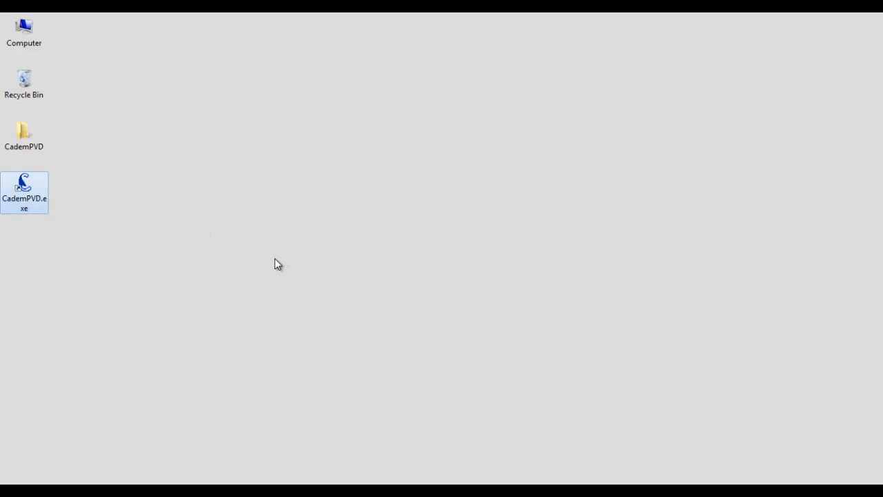
Step: Launch CademPVD from the desktop and dismiss the welcome notice
{"action": "double_click", "coordinate": [25, 192]}
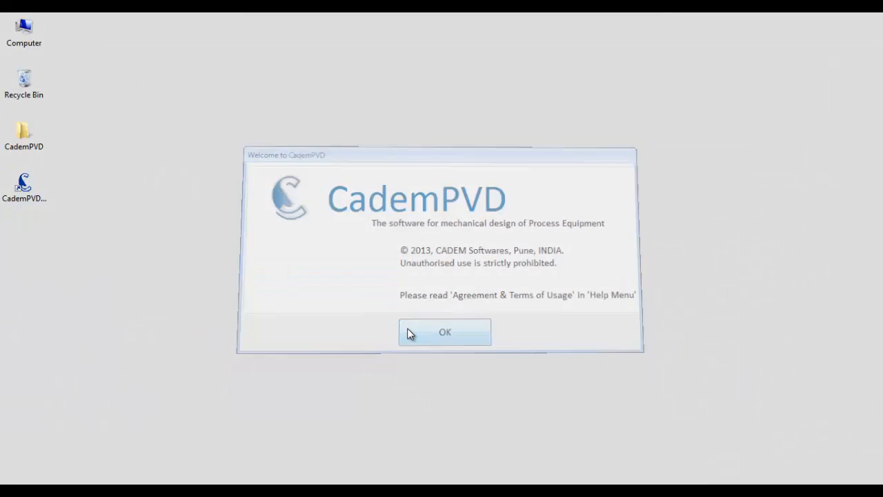
{"action": "left_click", "coordinate": [444, 331]}
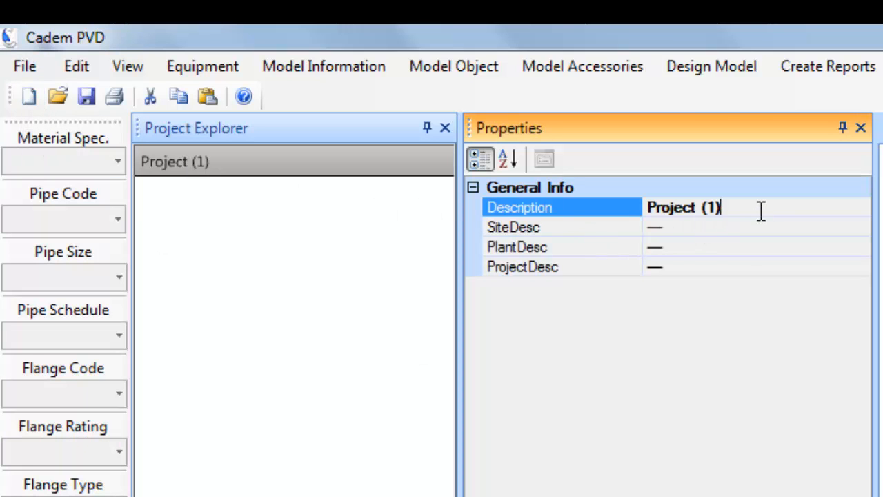
Step: Enter ABC Company Ltd., Vapi Site, Refrigeration Plant and LPG Stoage as the project descriptions and apply them
{"action": "type", "text": "ABC Company Ltd."}
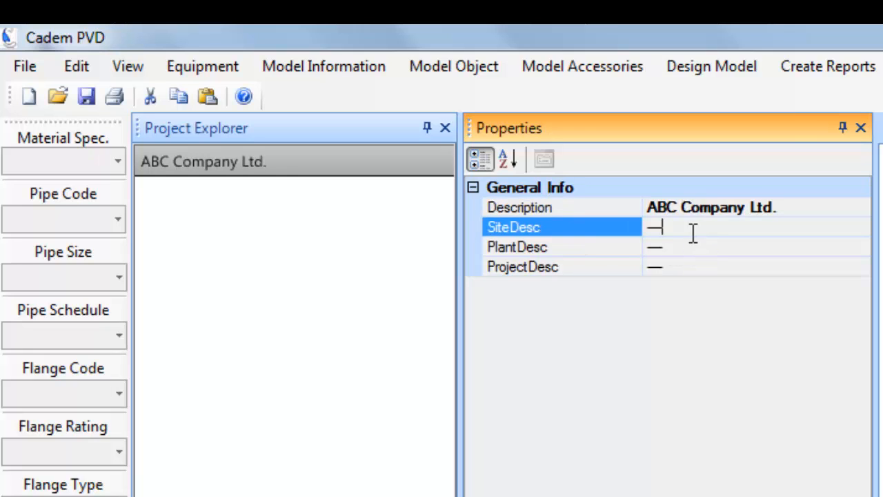
{"action": "type", "text": "Vapi Site"}
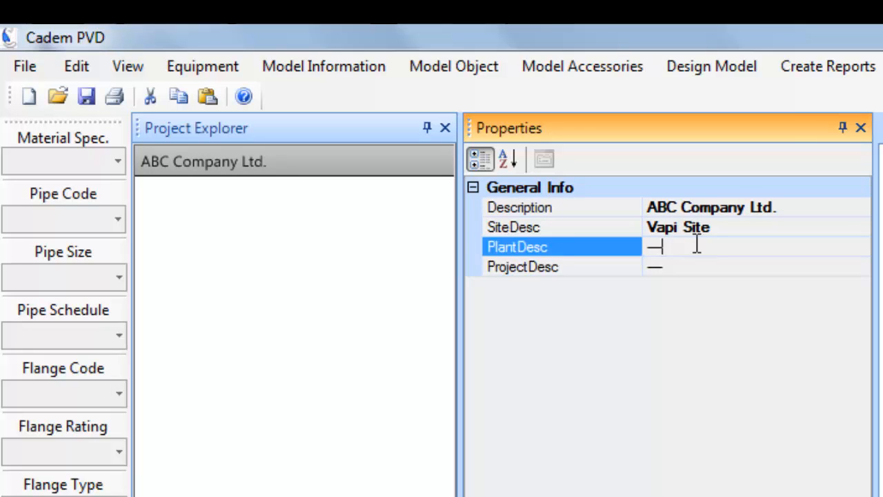
{"action": "type", "text": "Refrige"}
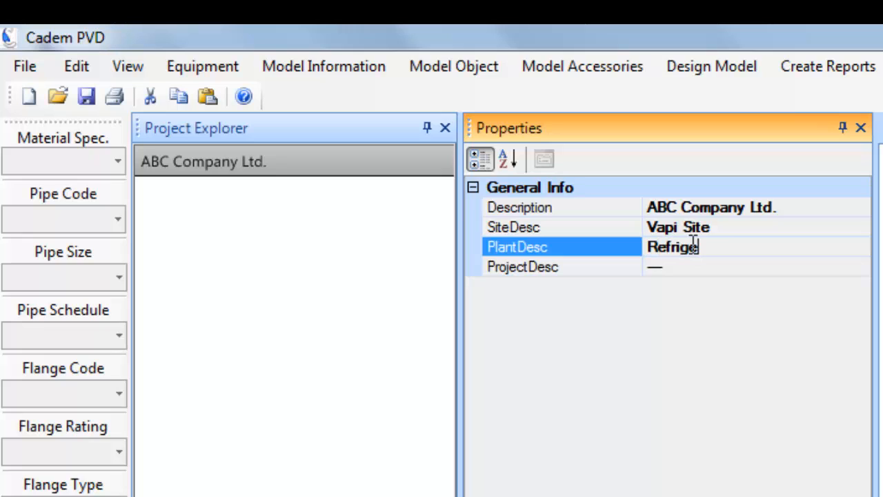
{"action": "type", "text": "ration Plant"}
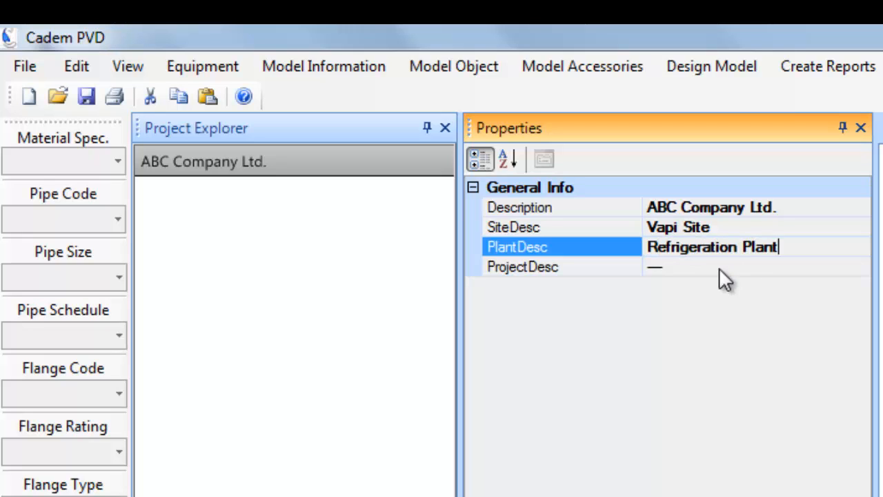
{"action": "type", "text": "LPG Stoa"}
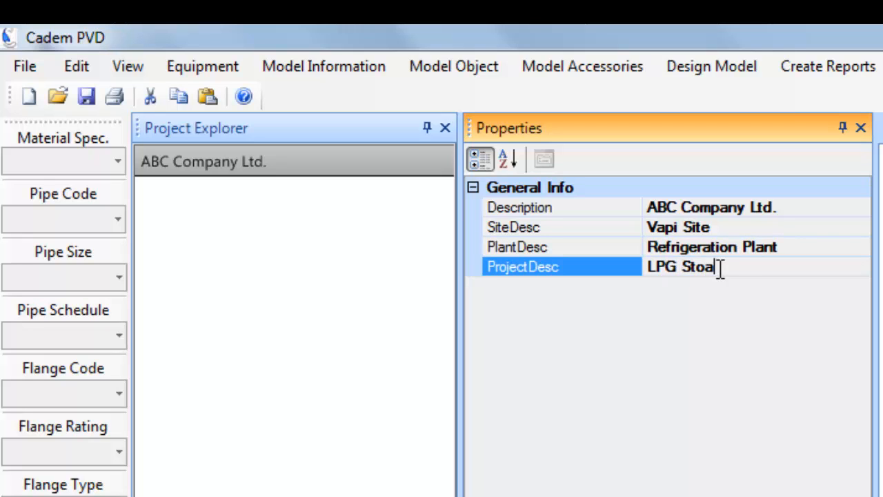
{"action": "type", "text": "ge"}
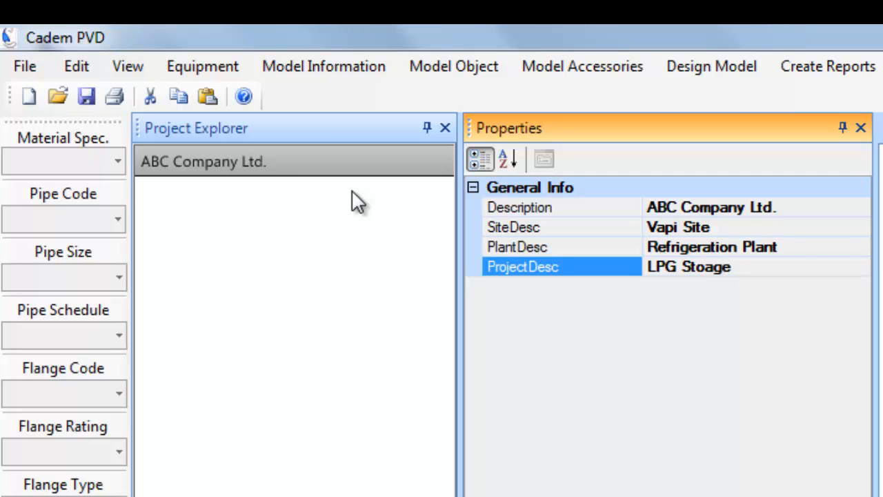
{"action": "left_click", "coordinate": [687, 266]}
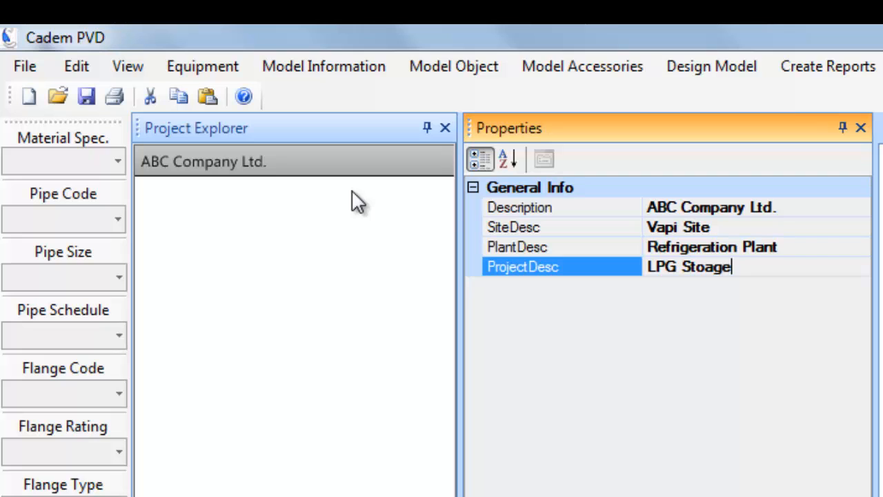
{"action": "left_click", "coordinate": [202, 162]}
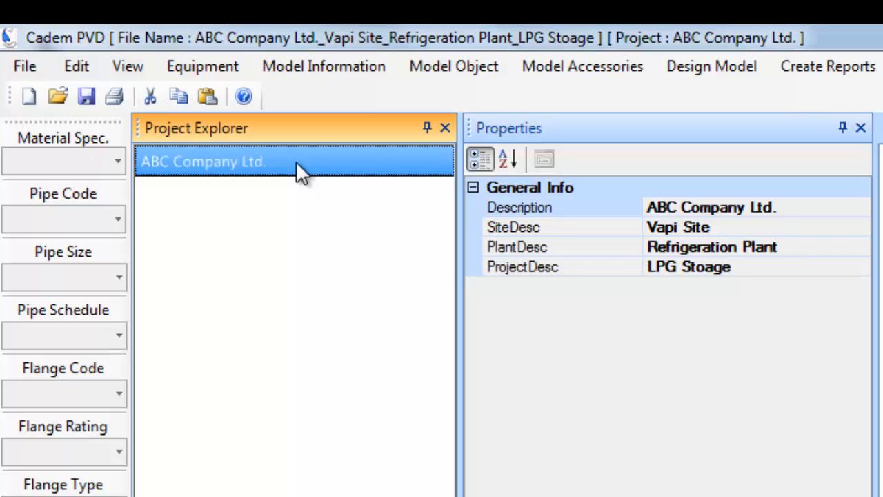
{"action": "mouse_move", "coordinate": [287, 171]}
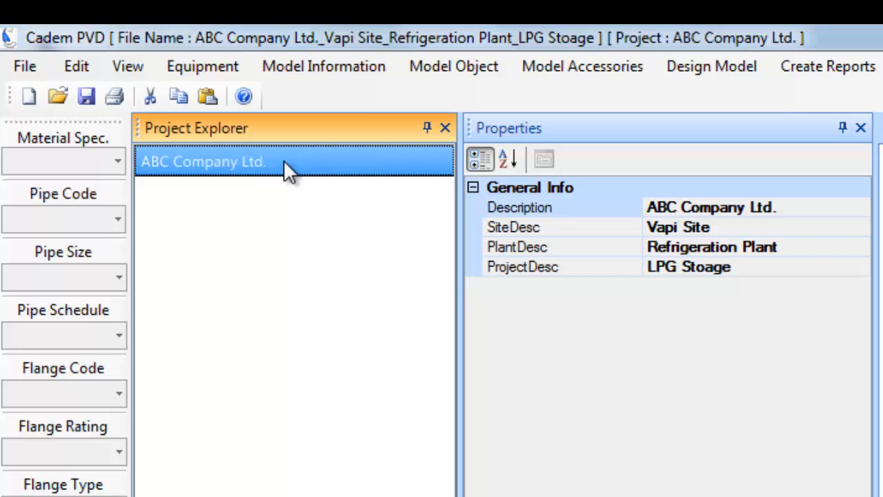
Step: Add a new Pressure Vessel equipment described as LPG Tank
{"action": "left_click", "coordinate": [201, 66]}
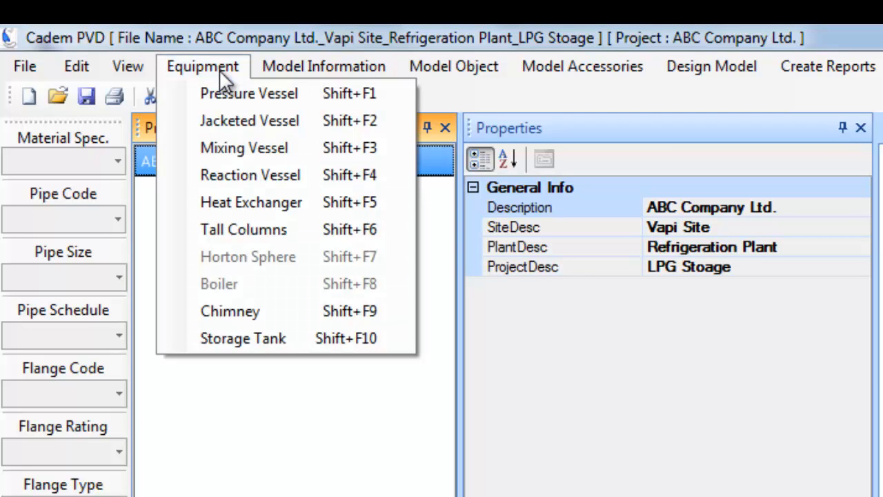
{"action": "left_click", "coordinate": [249, 94]}
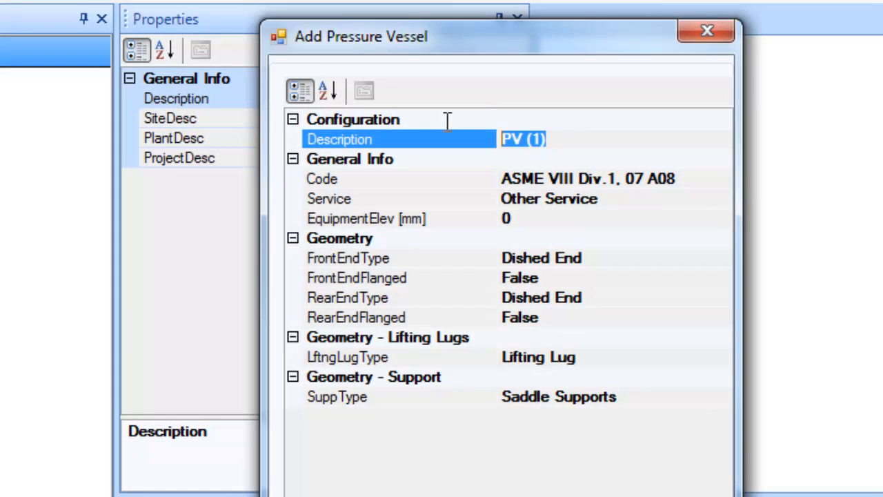
{"action": "type", "text": "LPG"}
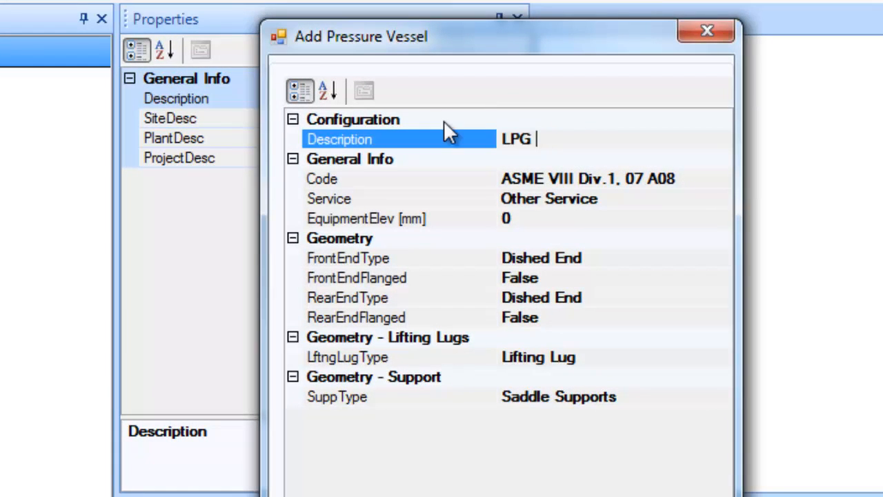
{"action": "type", "text": "Tank"}
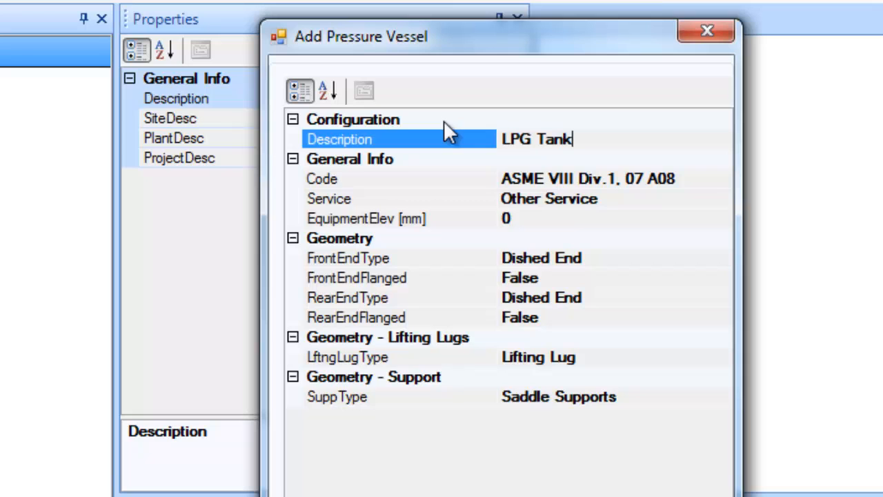
Step: Assign code ASME VIII Div.1, 10 A11 and Explosive Services, then confirm the vessel
{"action": "left_click", "coordinate": [720, 179]}
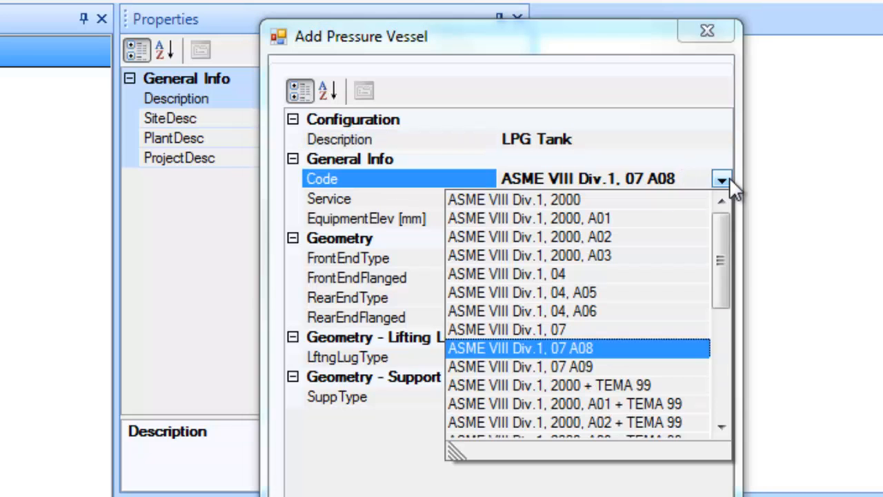
{"action": "scroll", "scroll_direction": "down", "scroll_amount": 3}
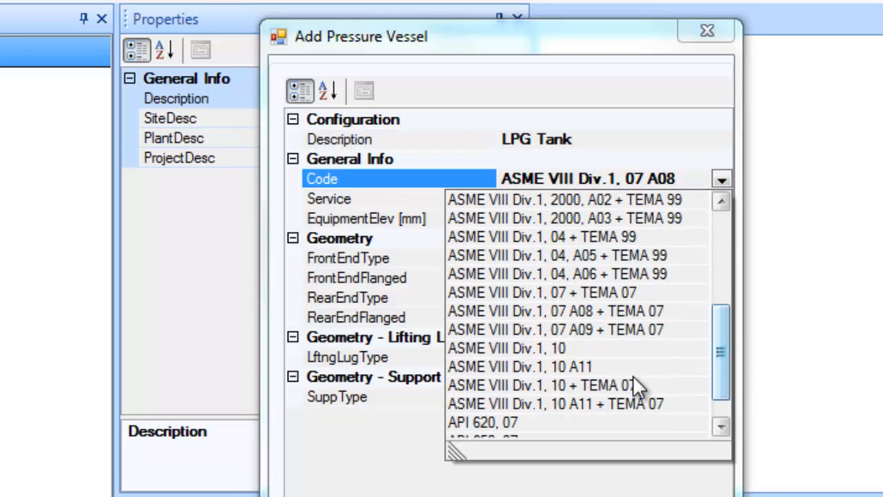
{"action": "left_click", "coordinate": [519, 367]}
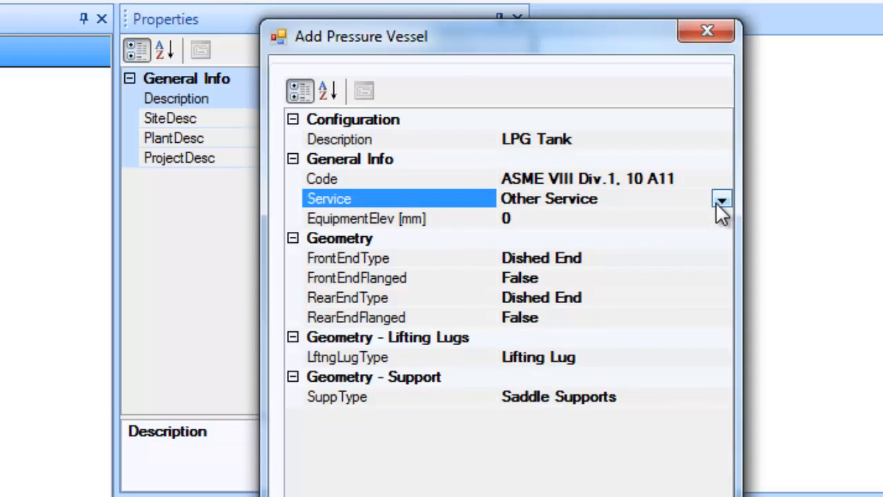
{"action": "left_click", "coordinate": [721, 198]}
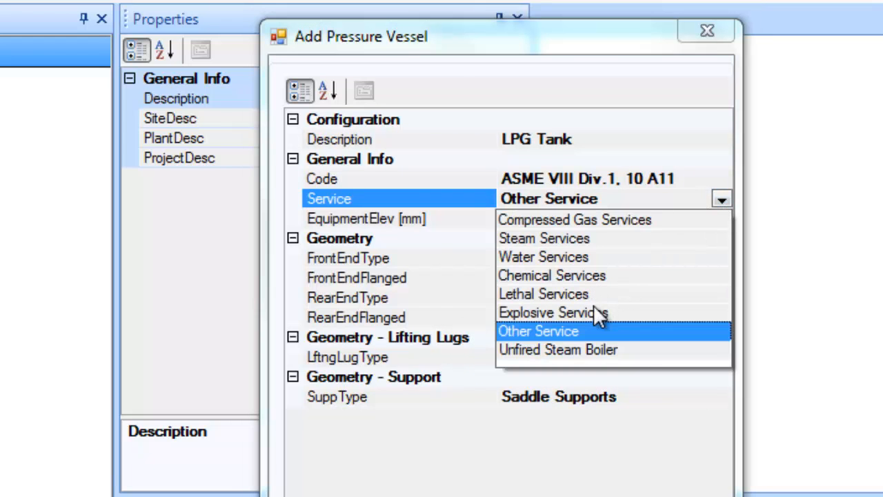
{"action": "left_click", "coordinate": [547, 312]}
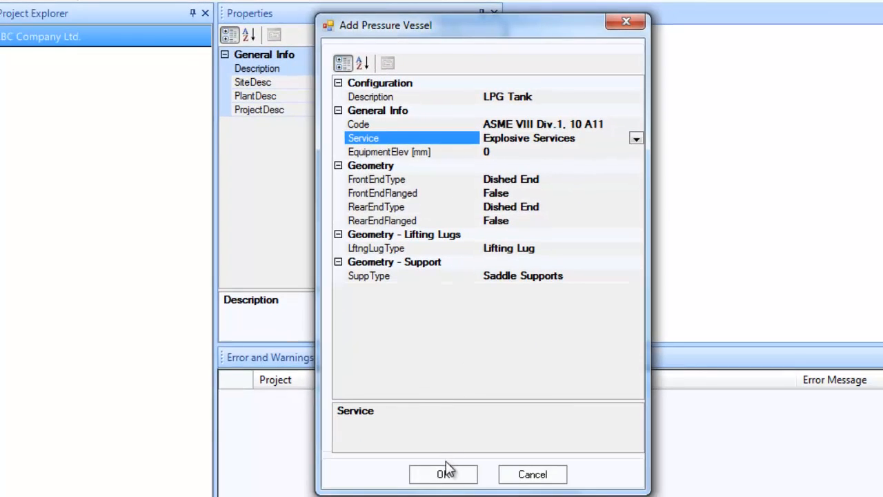
{"action": "left_click", "coordinate": [443, 475]}
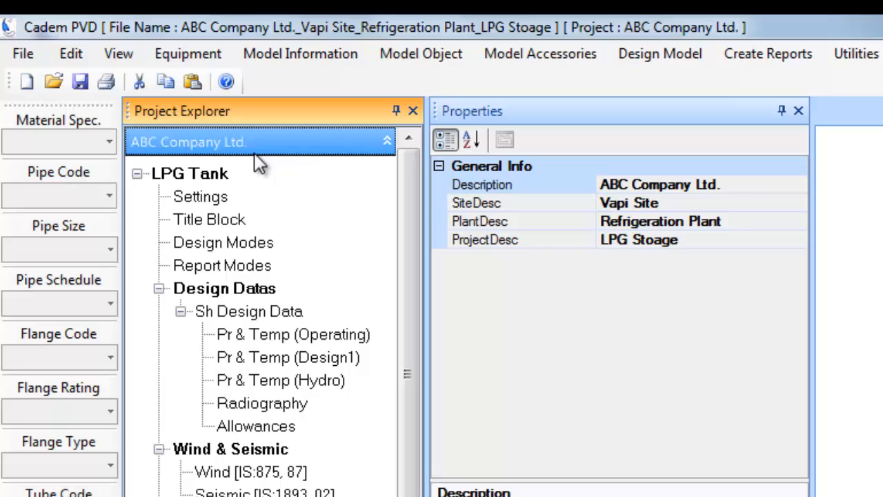
{"action": "left_click", "coordinate": [189, 174]}
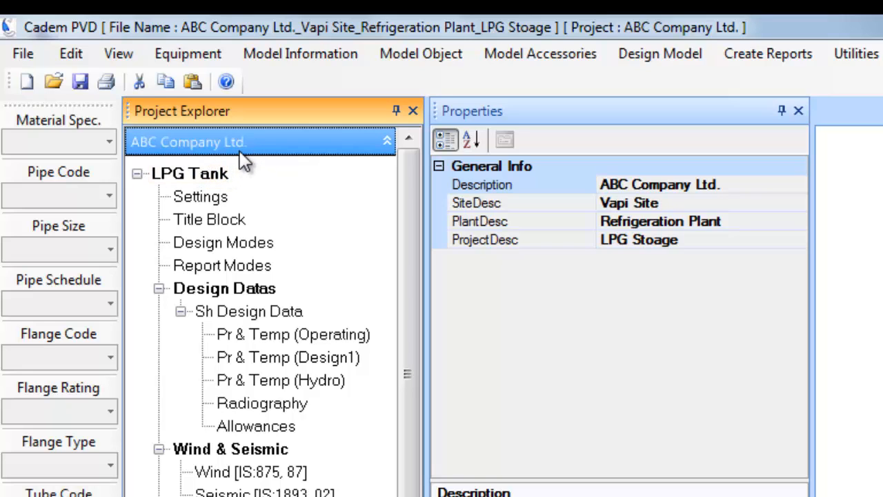
{"action": "left_click", "coordinate": [191, 174]}
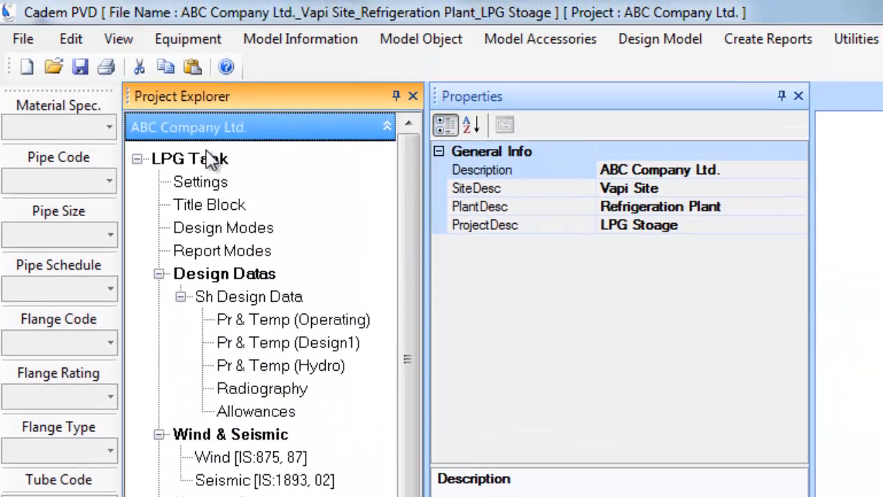
{"action": "left_click", "coordinate": [190, 158]}
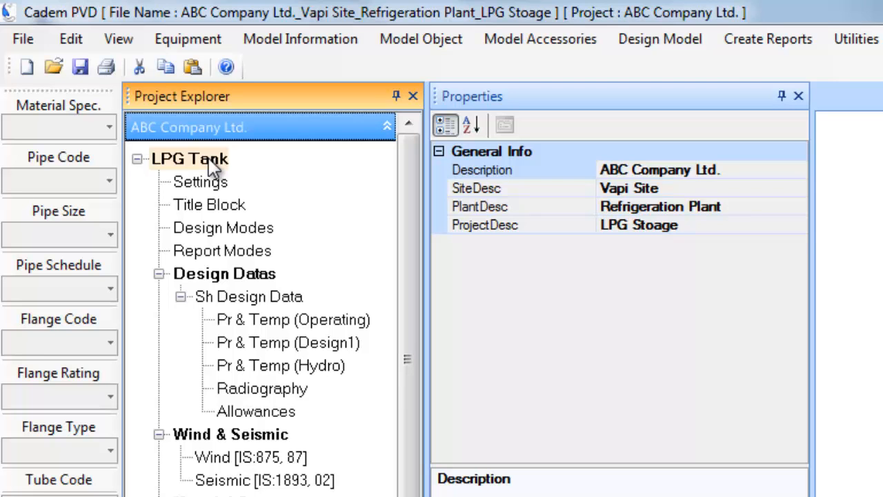
Step: Set the LPG Tank shell inside diameter to 2950 mm and enter its shell length
{"action": "left_click", "coordinate": [190, 159]}
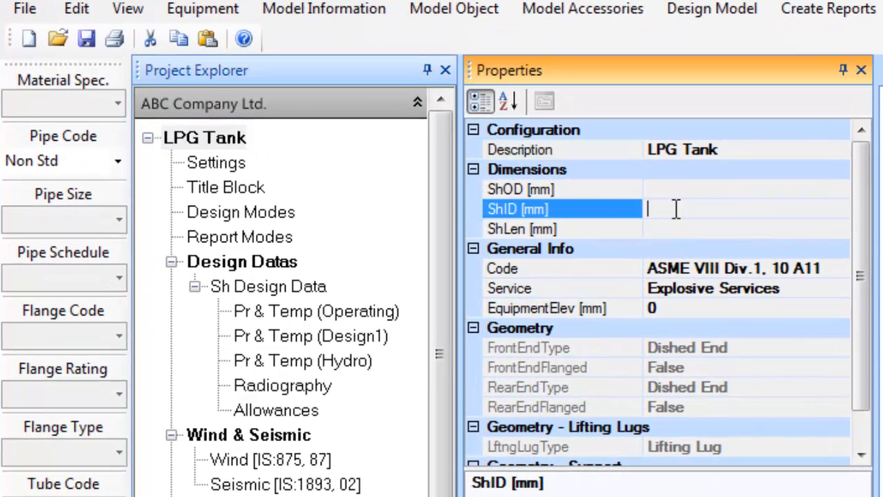
{"action": "type", "text": "2950"}
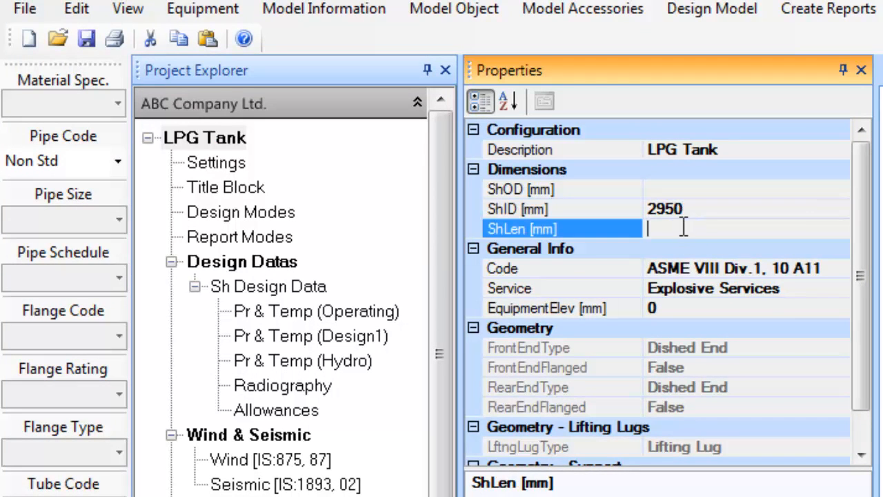
{"action": "type", "text": "79"}
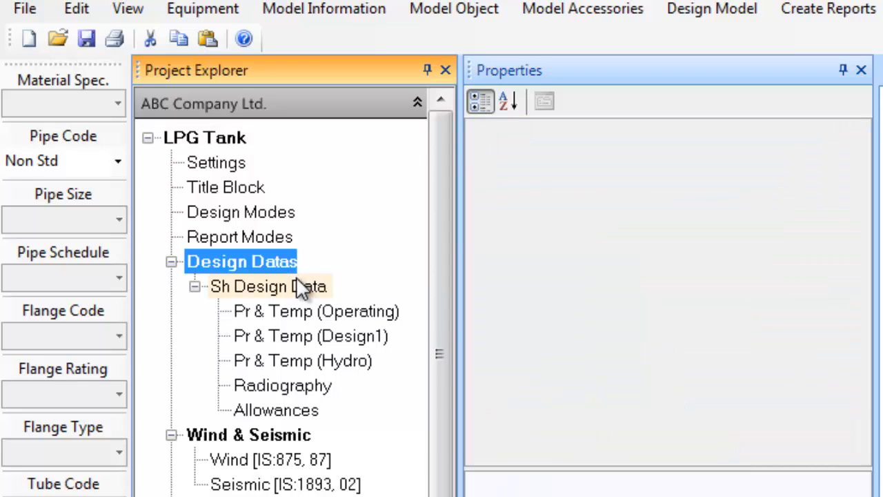
Step: Show the Pr & Temp (Operating) case under Sh Design Data
{"action": "left_click", "coordinate": [268, 285]}
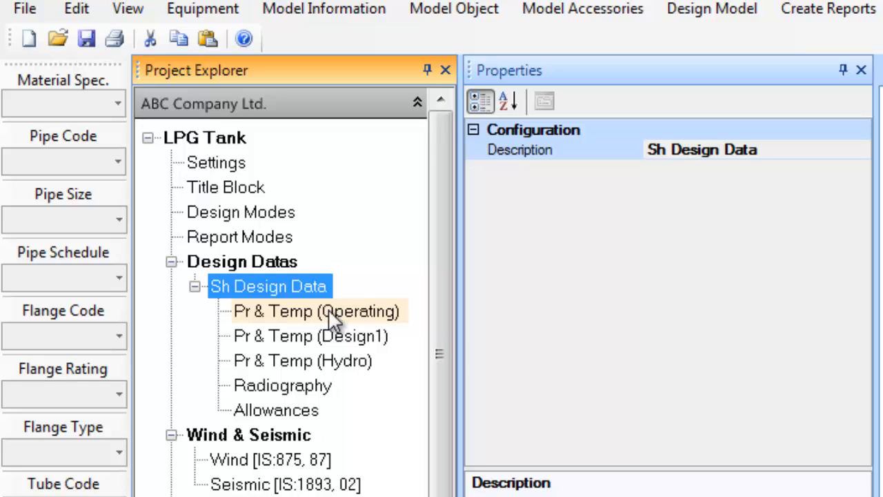
{"action": "left_click", "coordinate": [309, 336]}
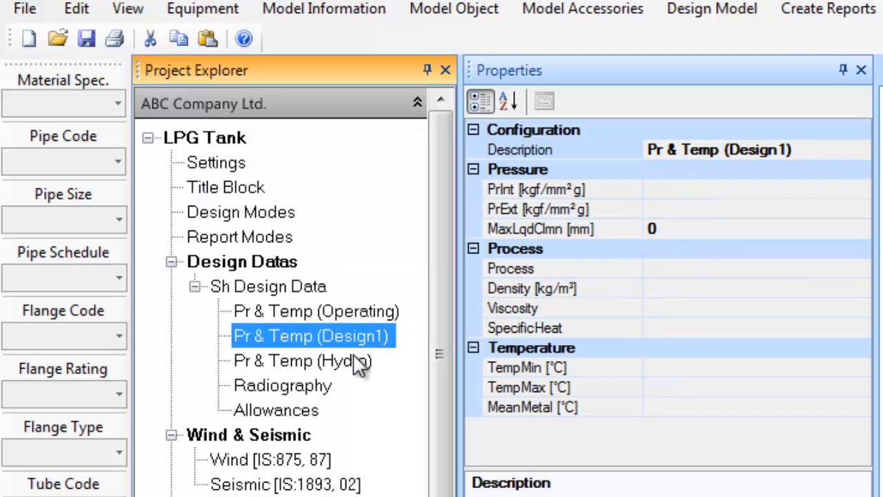
{"action": "left_click", "coordinate": [315, 310]}
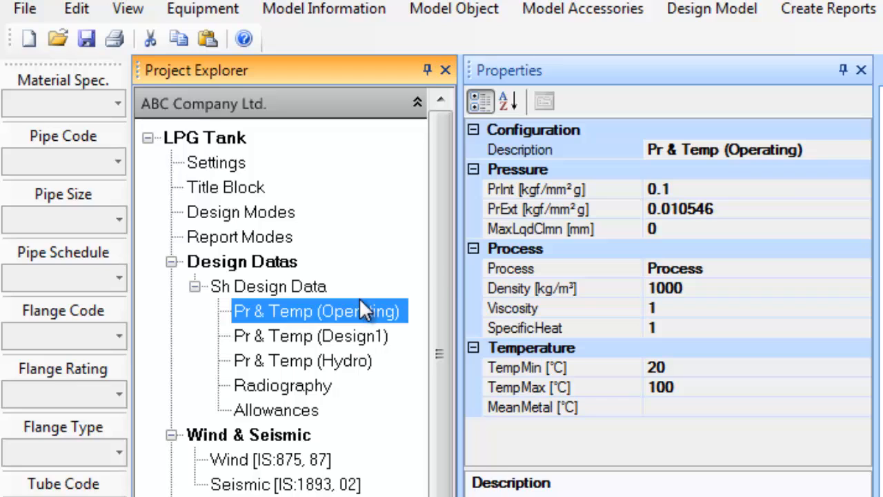
{"action": "mouse_move", "coordinate": [759, 196]}
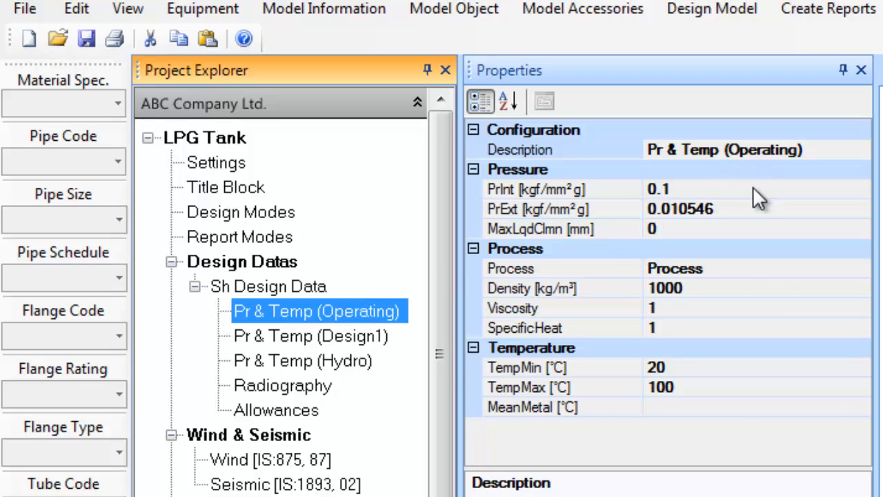
{"action": "mouse_move", "coordinate": [569, 200]}
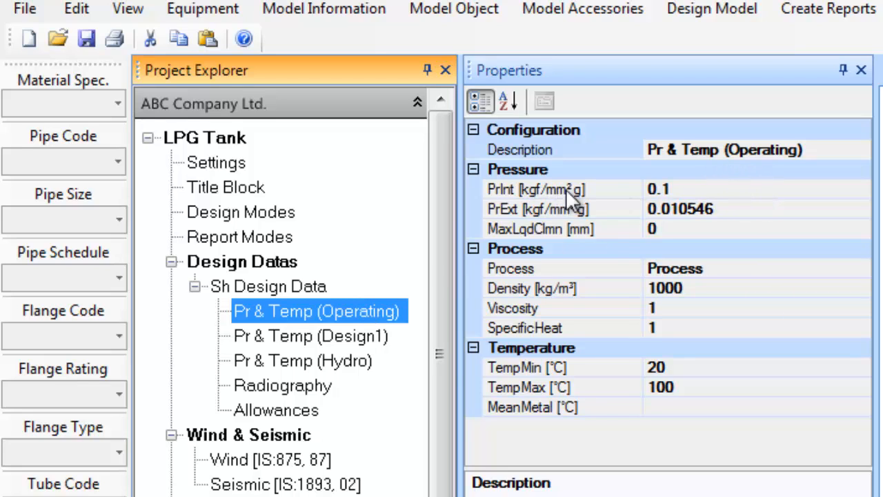
Step: Enter operating internal pressure 0.145 and process LPG for the operating case
{"action": "left_click", "coordinate": [656, 187]}
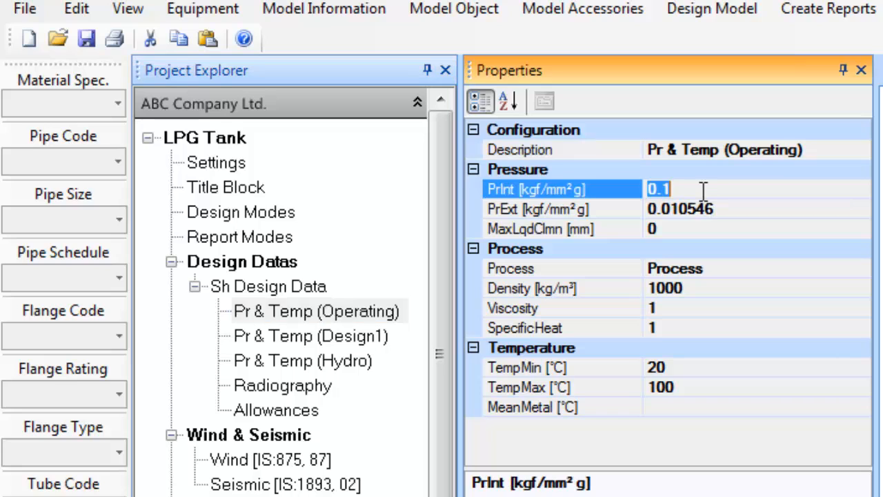
{"action": "type", "text": "14."}
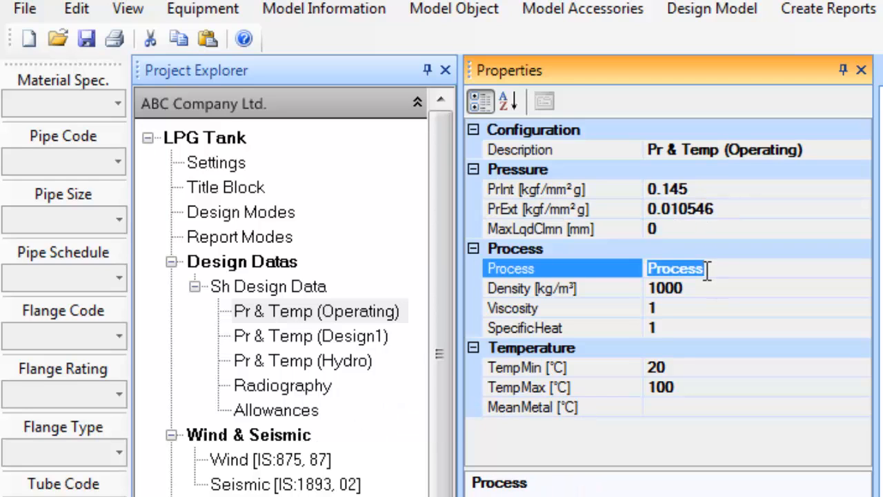
{"action": "type", "text": "LPG"}
{"action": "left_click", "coordinate": [756, 387]}
{"action": "type", "text": "55"}
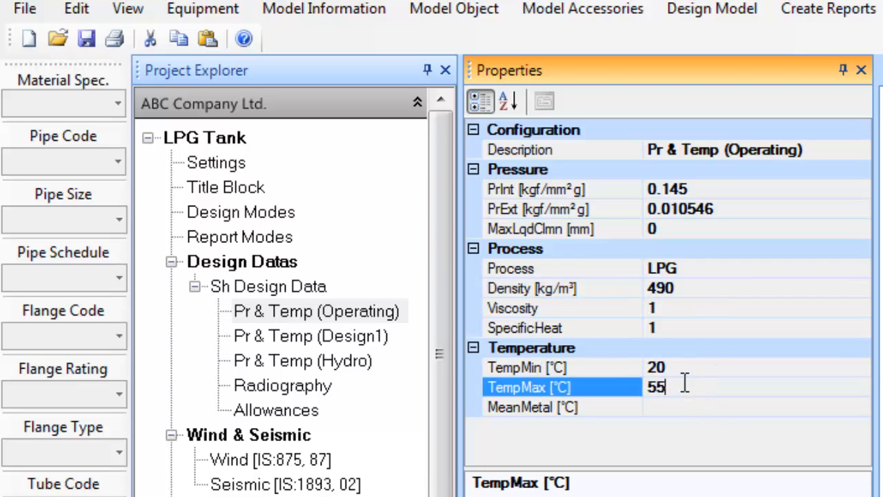
Step: Give the Design1 case internal pressure 0.175 and maximum temperature 75 °C
{"action": "left_click", "coordinate": [309, 335]}
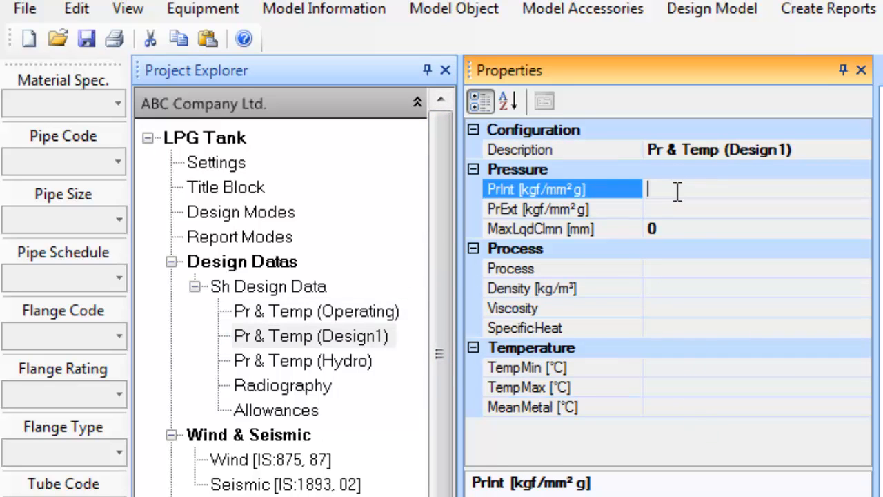
{"action": "type", "text": "17."}
{"action": "left_click", "coordinate": [756, 367]}
{"action": "type", "text": "-10"}
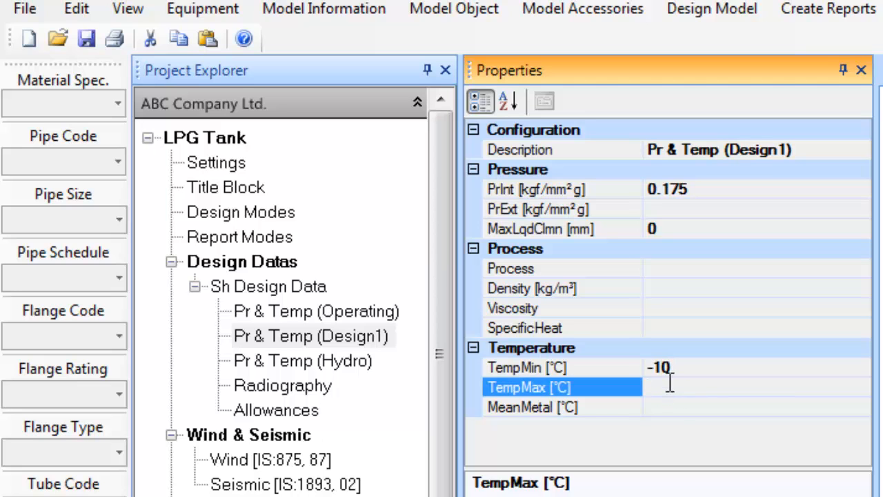
{"action": "type", "text": "75"}
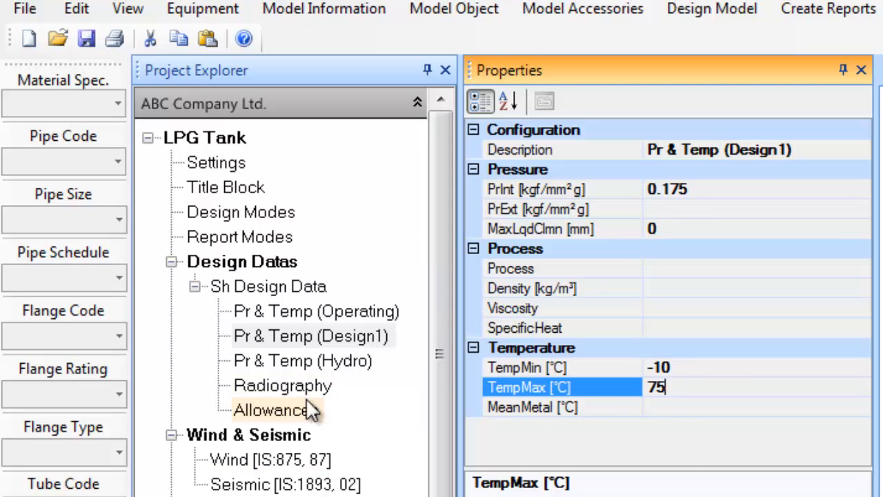
{"action": "left_click", "coordinate": [281, 385]}
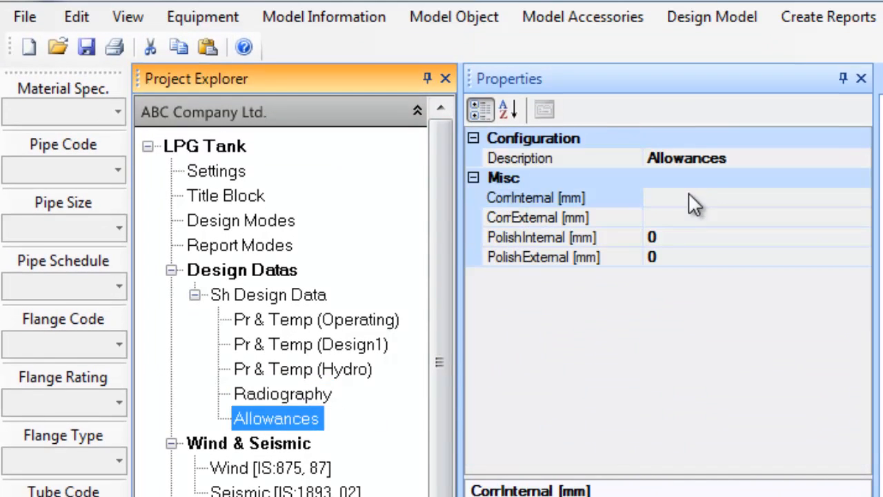
Step: Enter a 3 mm internal corrosion allowance and move to Material Specs
{"action": "type", "text": "3"}
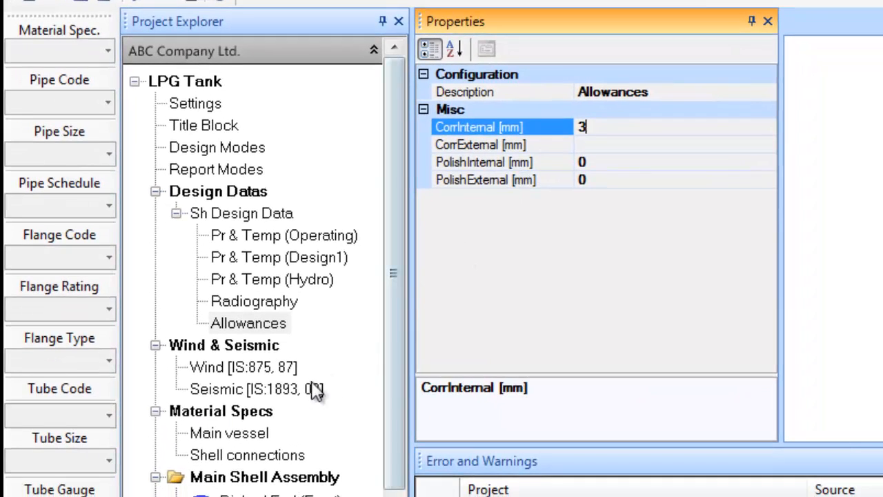
{"action": "left_click", "coordinate": [220, 411]}
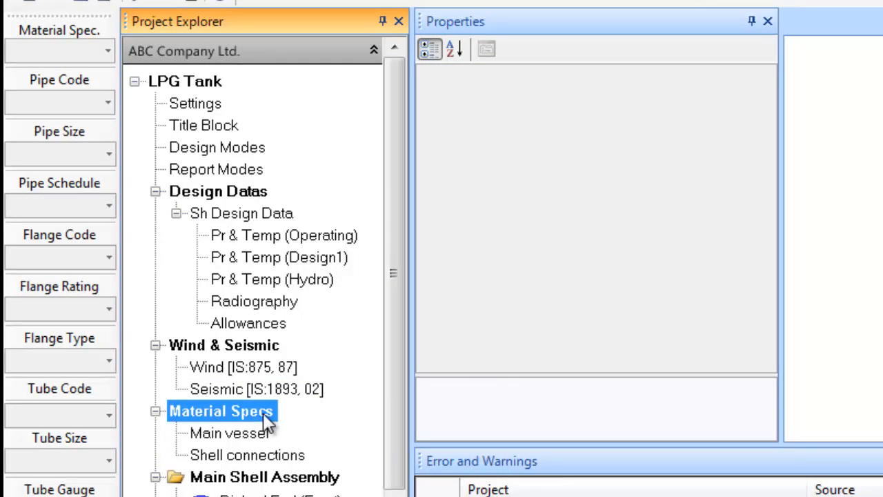
Step: Assign the 516GR70 material spec to the main vessel's shell, head, flanges, bolts and pad
{"action": "left_click", "coordinate": [229, 433]}
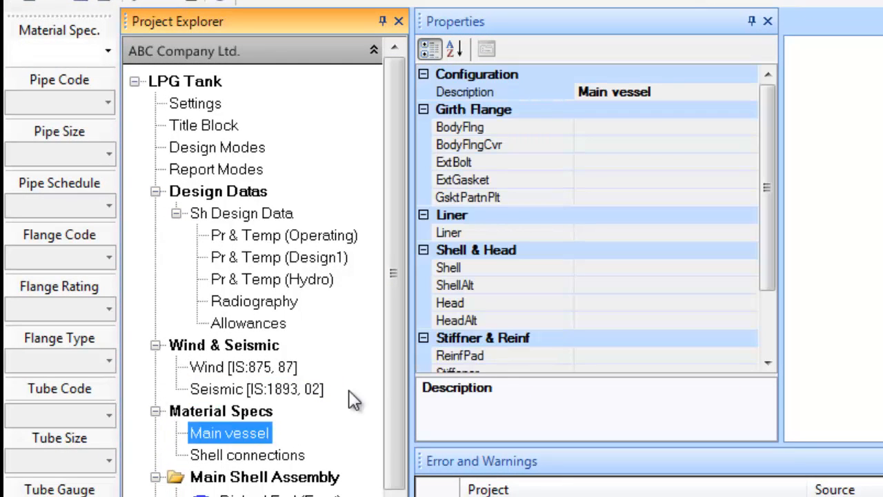
{"action": "mouse_move", "coordinate": [480, 342]}
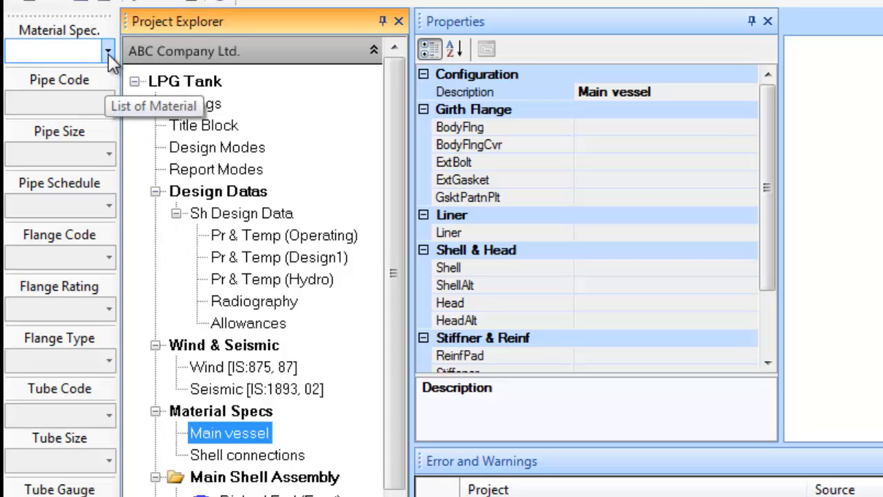
{"action": "left_click", "coordinate": [107, 53]}
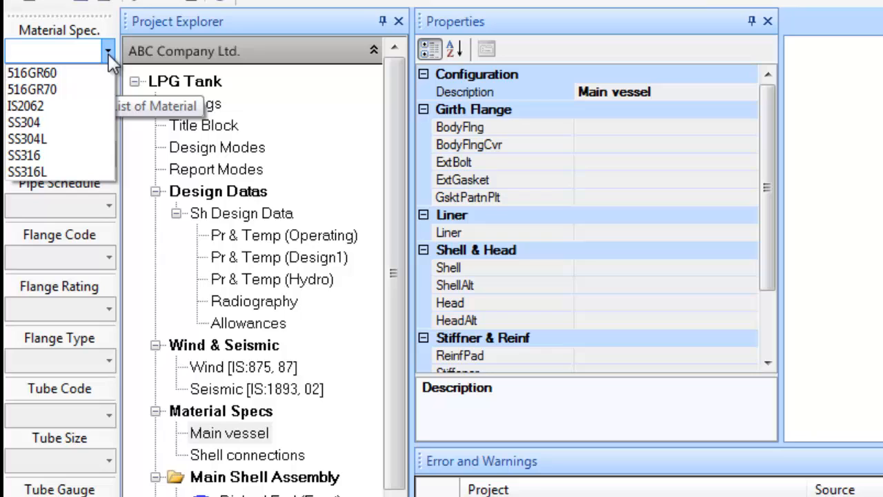
{"action": "mouse_move", "coordinate": [35, 90]}
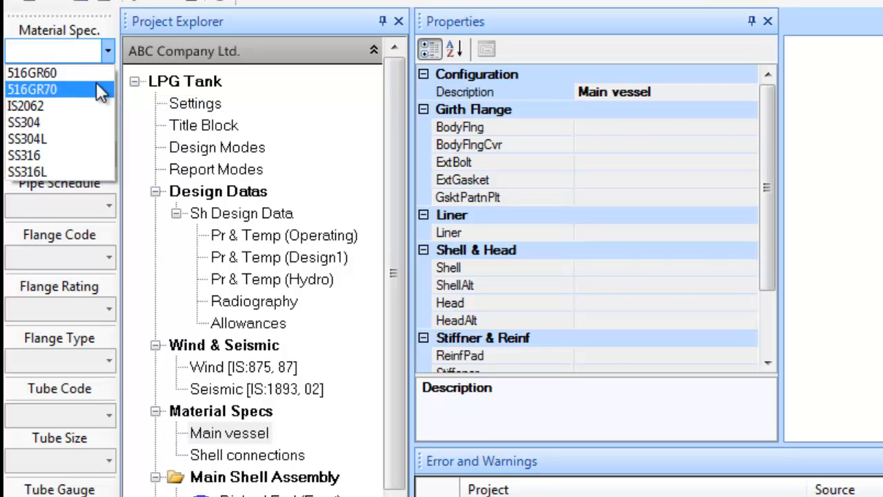
{"action": "left_click", "coordinate": [32, 88]}
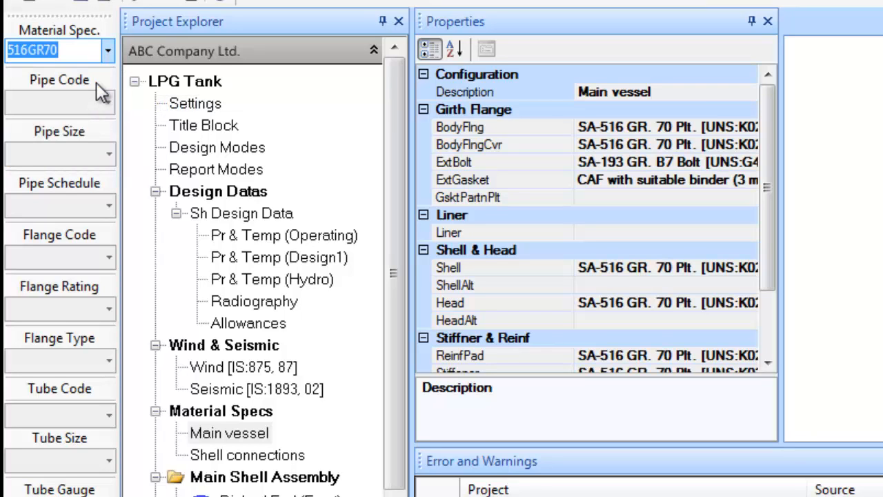
{"action": "left_click", "coordinate": [264, 477]}
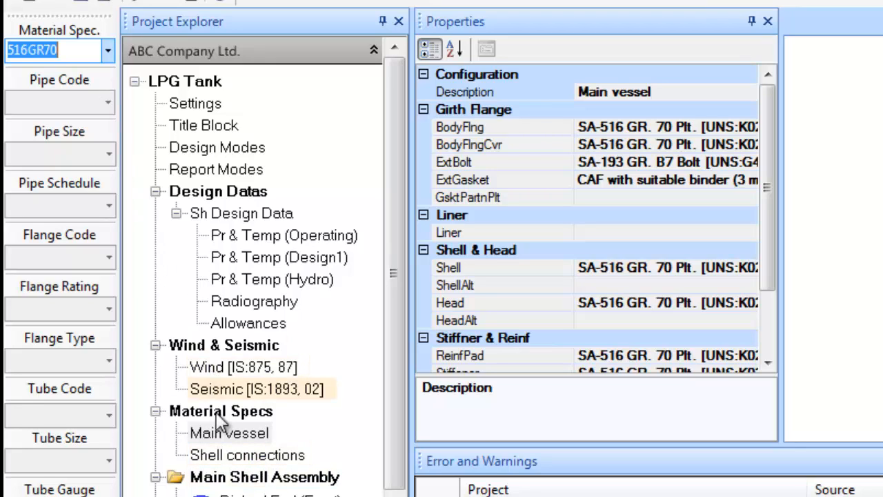
{"action": "left_click", "coordinate": [247, 455]}
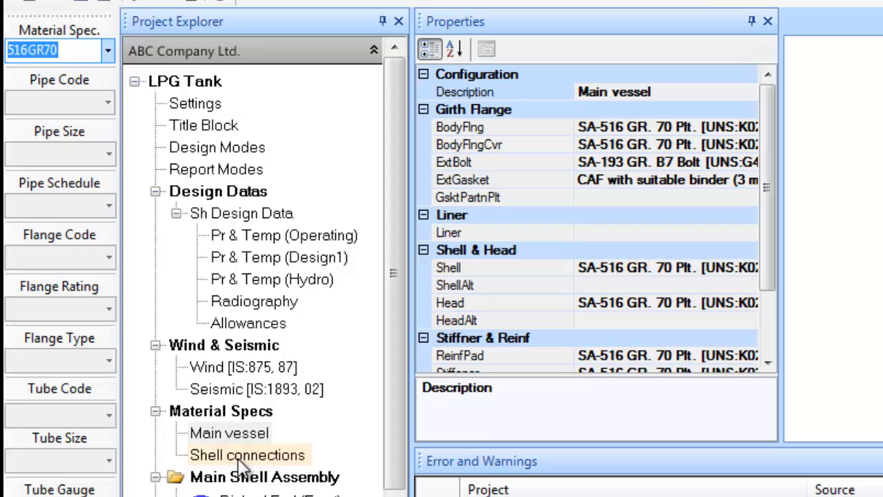
Step: Assign the 516GR70 material spec to the shell connections' manholes and nozzles
{"action": "left_click", "coordinate": [247, 456]}
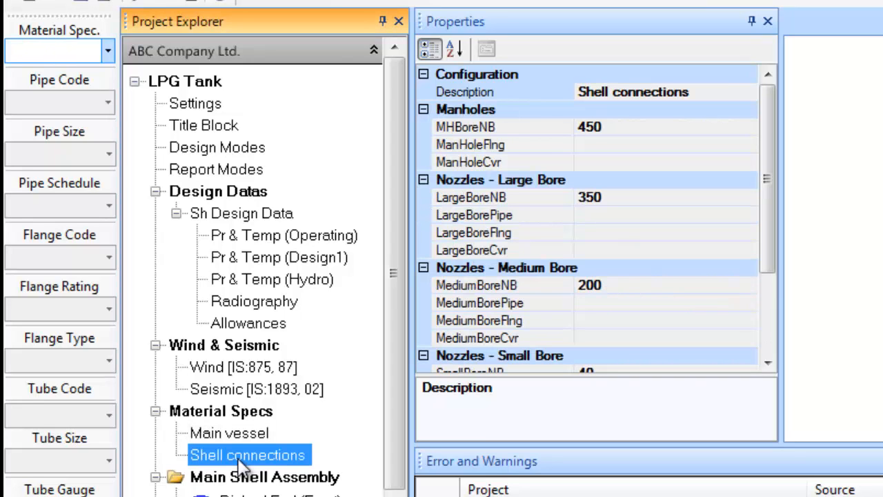
{"action": "left_click", "coordinate": [107, 51]}
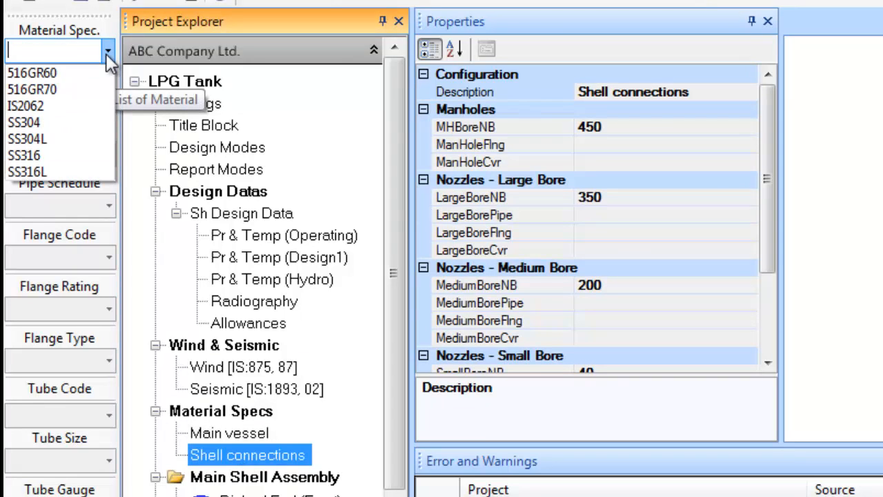
{"action": "left_click", "coordinate": [31, 88]}
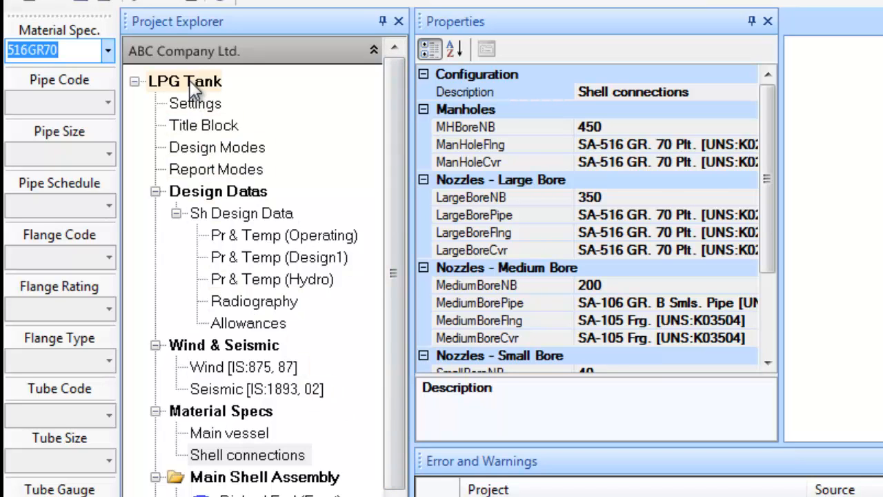
Step: Generate the Design1 corroded code report for the front dished end in SA-516 Gr. 70
{"action": "left_click", "coordinate": [185, 80]}
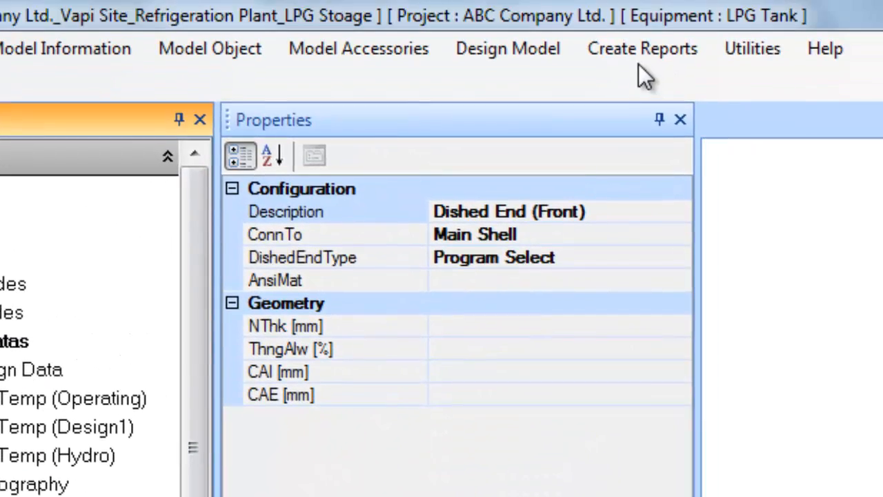
{"action": "left_click", "coordinate": [640, 48]}
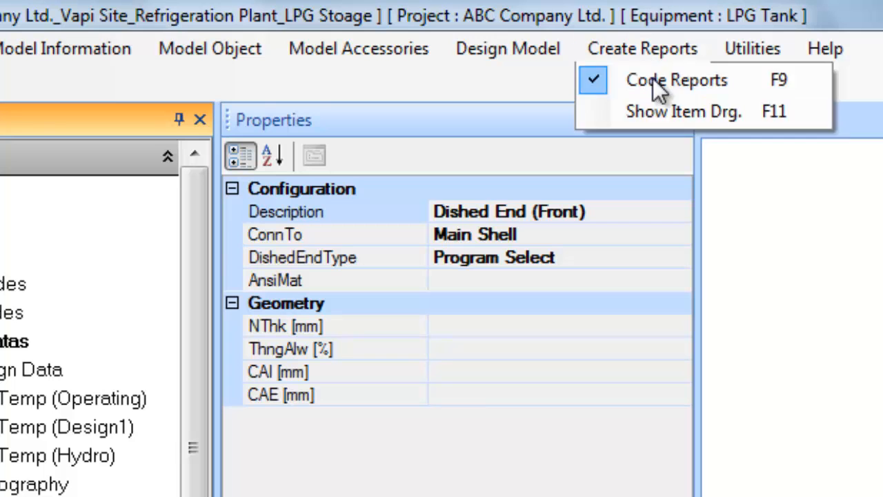
{"action": "left_click", "coordinate": [676, 79]}
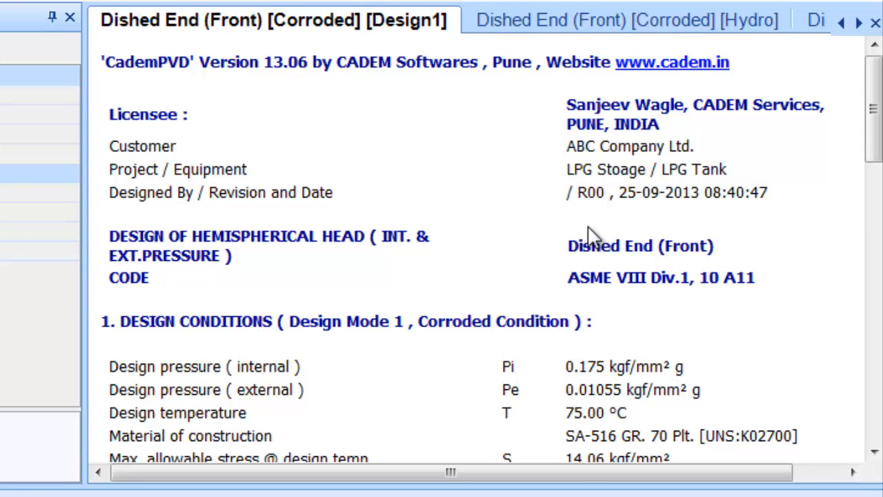
{"action": "scroll", "scroll_direction": "down", "scroll_amount": 3}
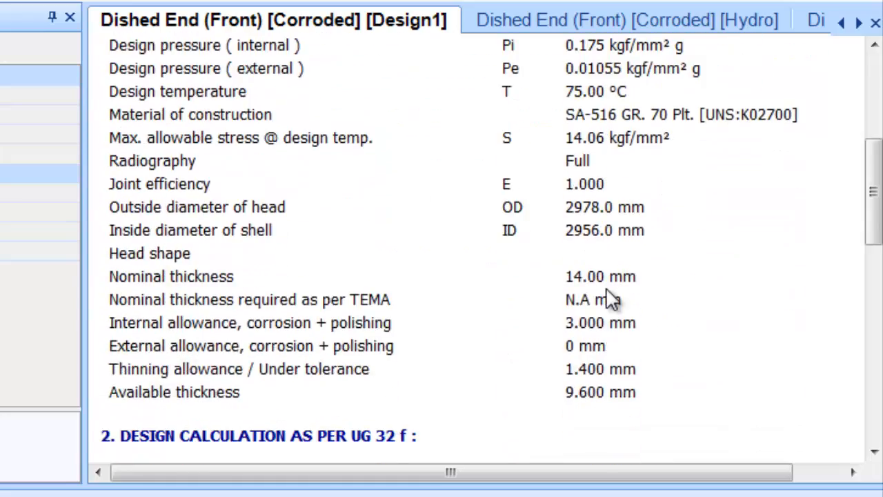
{"action": "scroll", "scroll_direction": "down", "scroll_amount": 3}
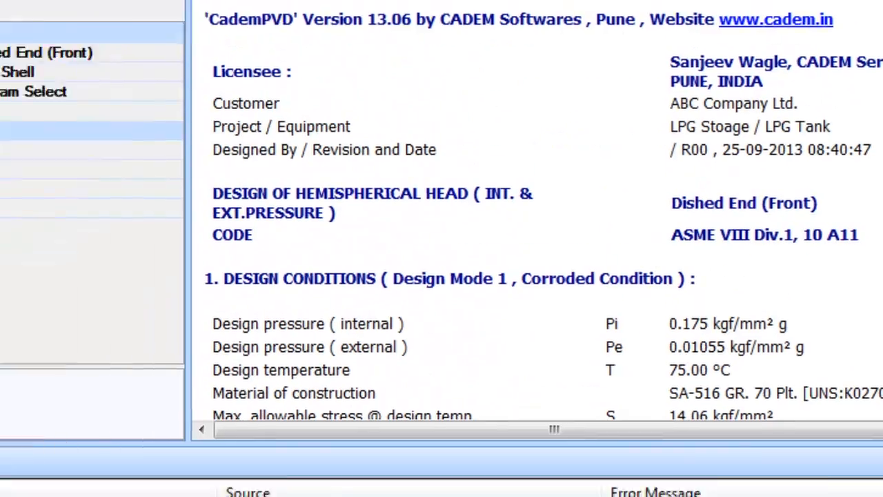
Step: Generate the main shell code report showing 15.34 mm required corroded thickness
{"action": "left_click", "coordinate": [626, 27]}
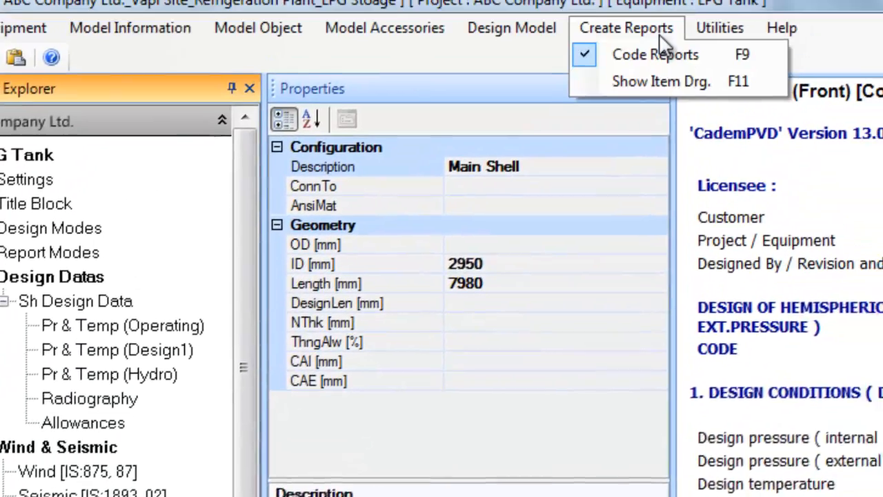
{"action": "left_click", "coordinate": [654, 55]}
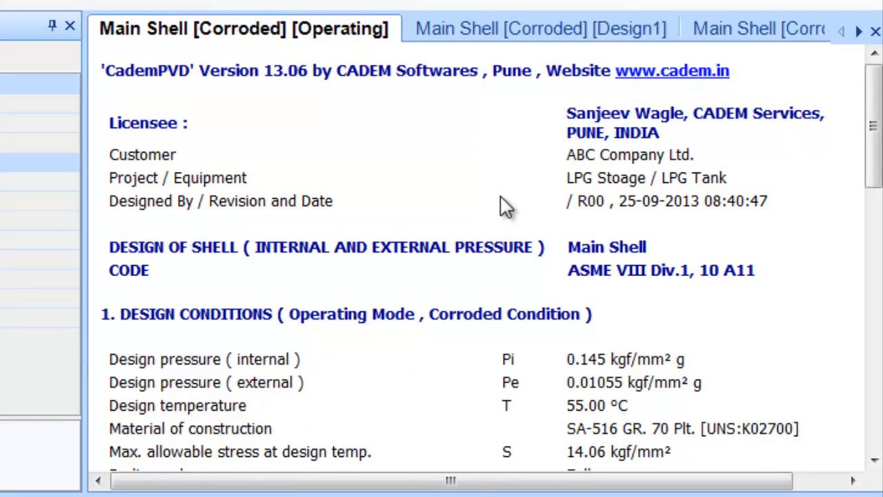
{"action": "scroll", "scroll_direction": "down", "scroll_amount": 3}
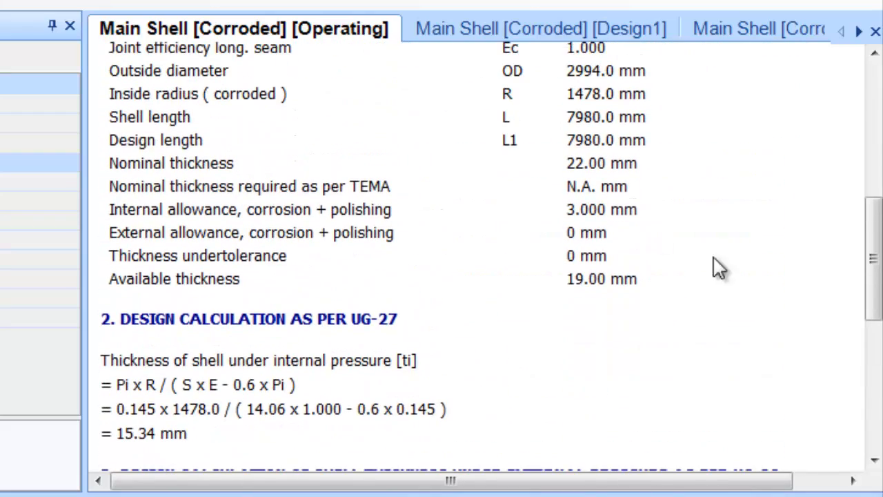
{"action": "scroll", "scroll_direction": "down", "scroll_amount": 3}
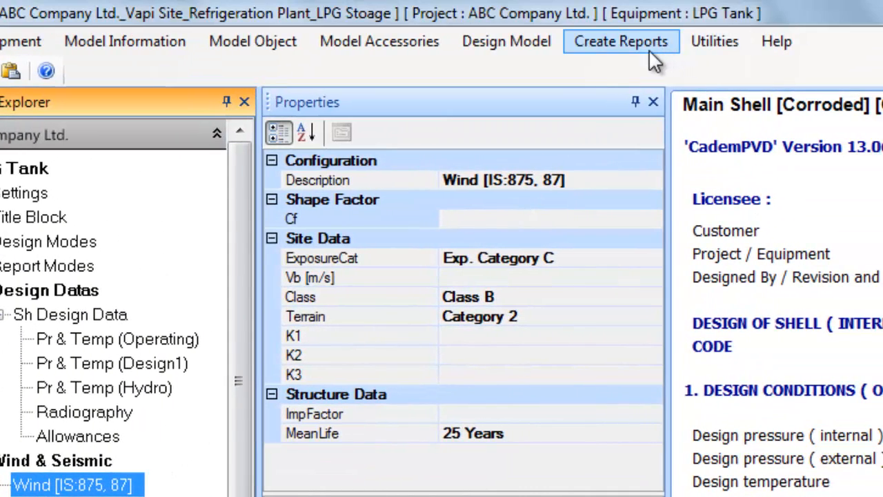
Step: Generate IS:875 wind load reports and review the corroded Design1 case
{"action": "left_click", "coordinate": [621, 41]}
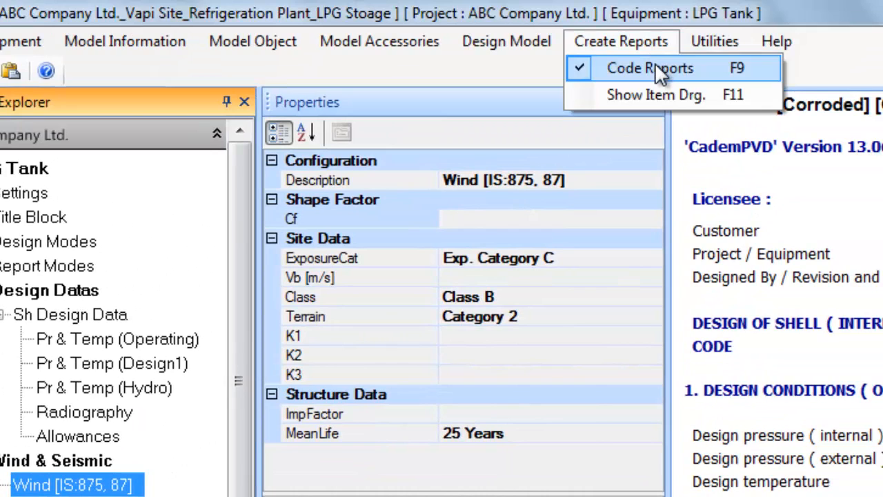
{"action": "left_click", "coordinate": [648, 68]}
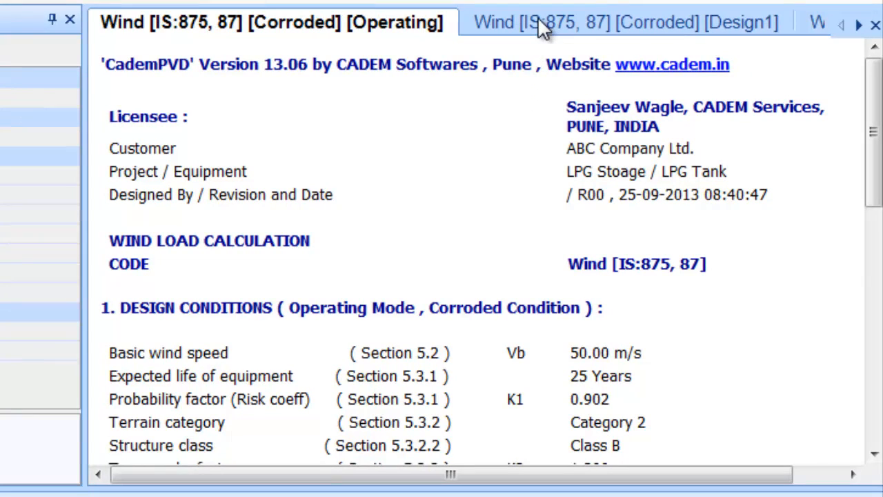
{"action": "left_click", "coordinate": [614, 22]}
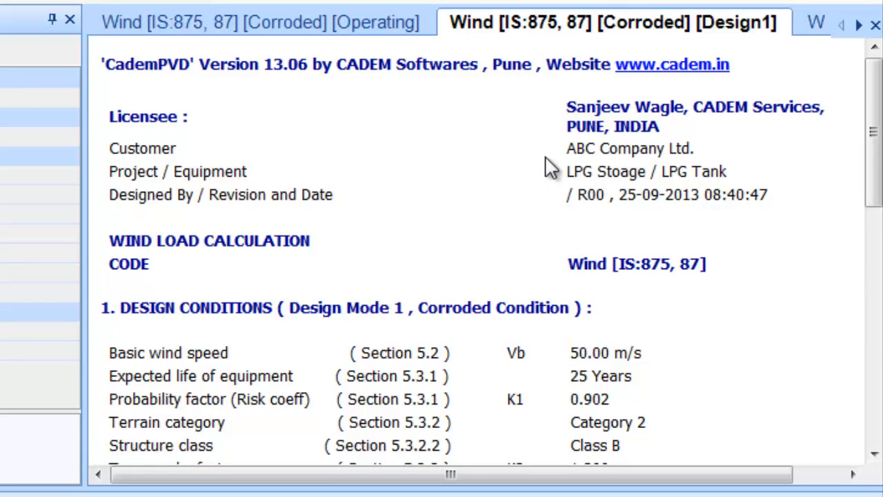
{"action": "scroll", "scroll_direction": "down", "scroll_amount": 3}
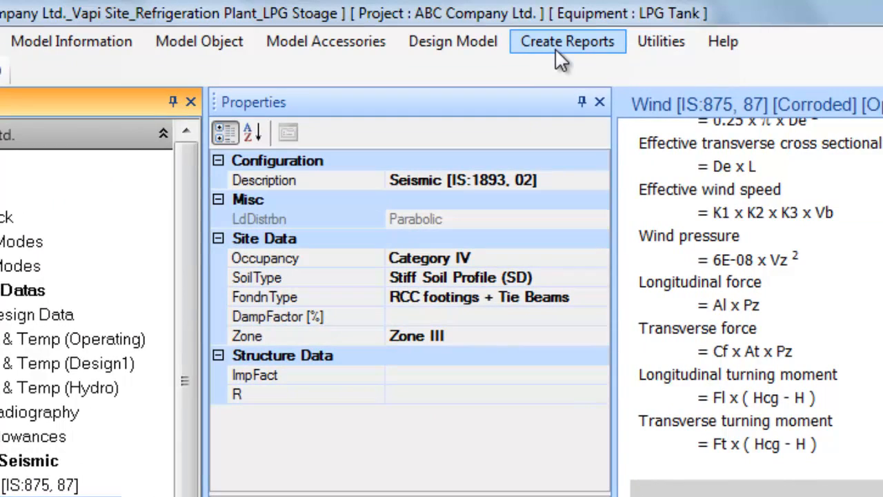
Step: Generate IS:1893 seismic load reports for the corroded cases
{"action": "left_click", "coordinate": [567, 42]}
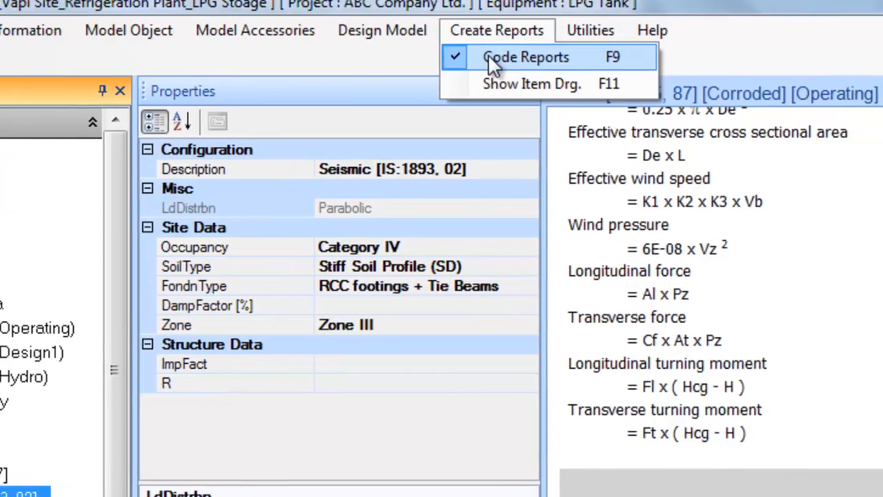
{"action": "left_click", "coordinate": [525, 57]}
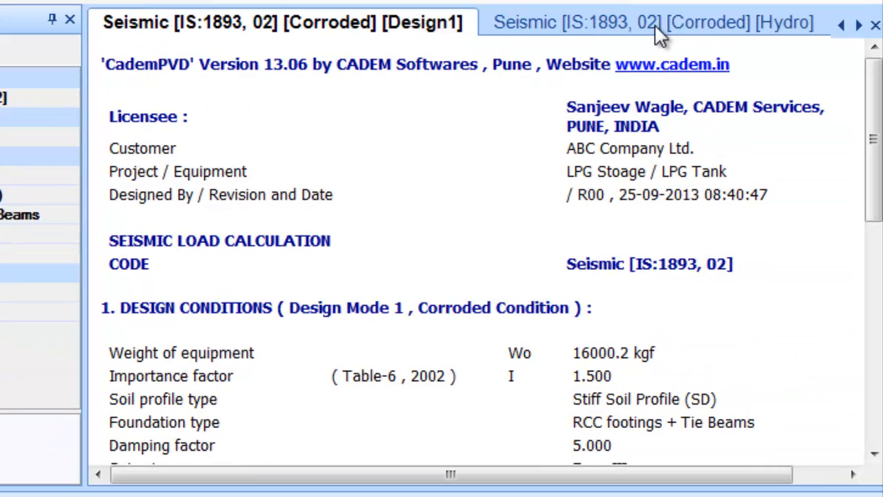
{"action": "scroll", "scroll_direction": "down", "scroll_amount": 3}
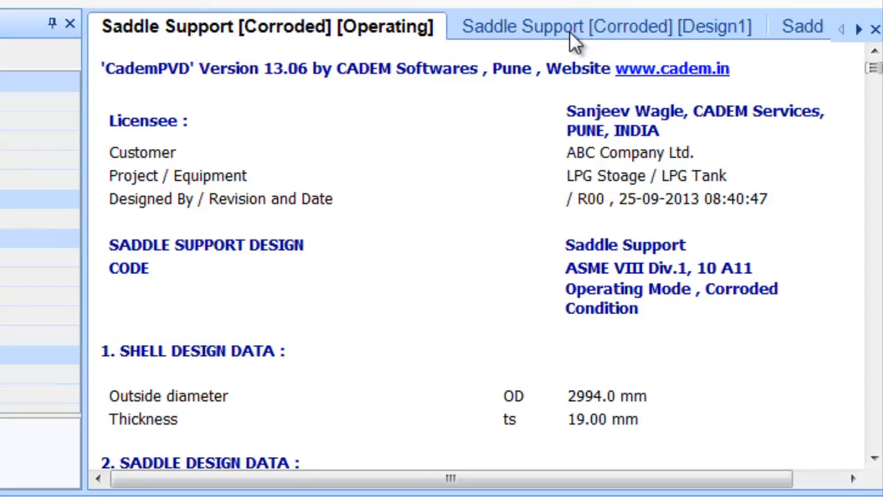
Step: Review the corroded Design1 saddle support report through the Zick analysis to its safe-design conclusion
{"action": "left_click", "coordinate": [593, 26]}
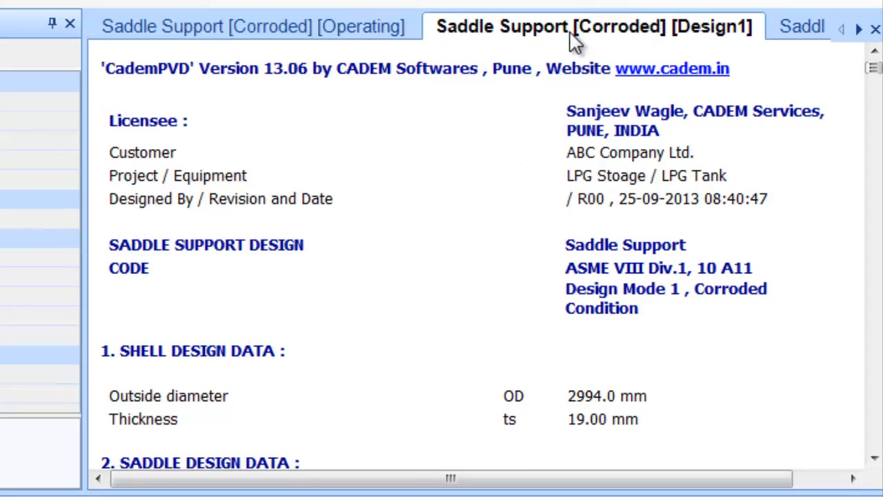
{"action": "mouse_move", "coordinate": [580, 233]}
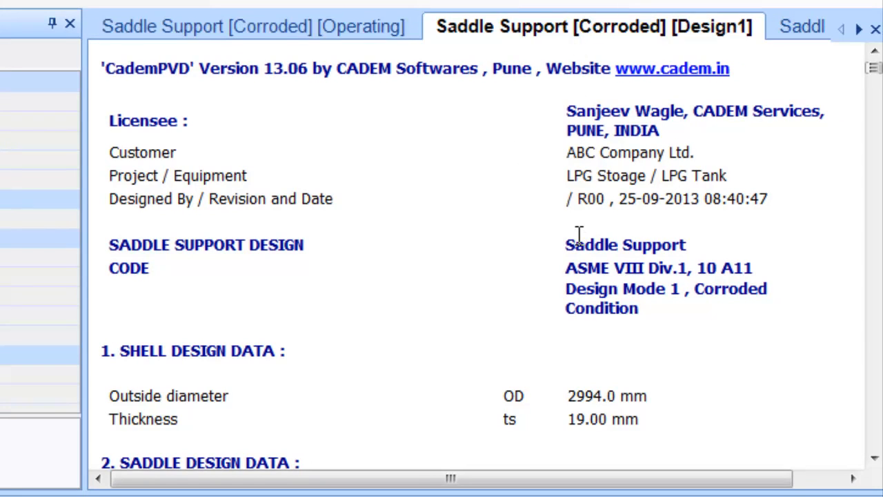
{"action": "scroll", "scroll_direction": "down", "scroll_amount": 3}
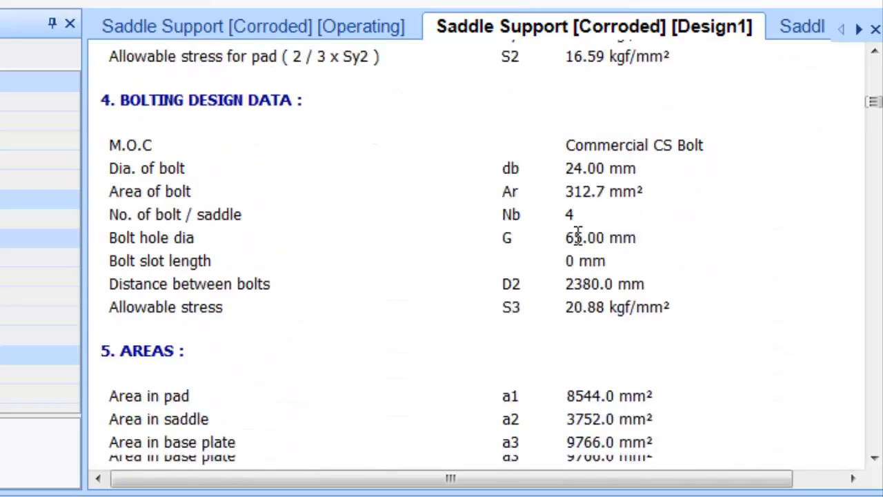
{"action": "scroll", "scroll_direction": "down", "scroll_amount": 3}
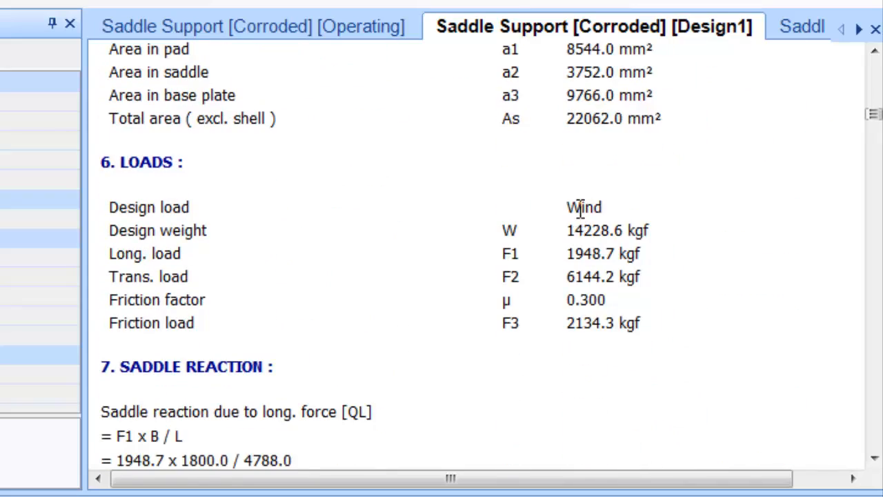
{"action": "scroll", "scroll_direction": "down", "scroll_amount": 3}
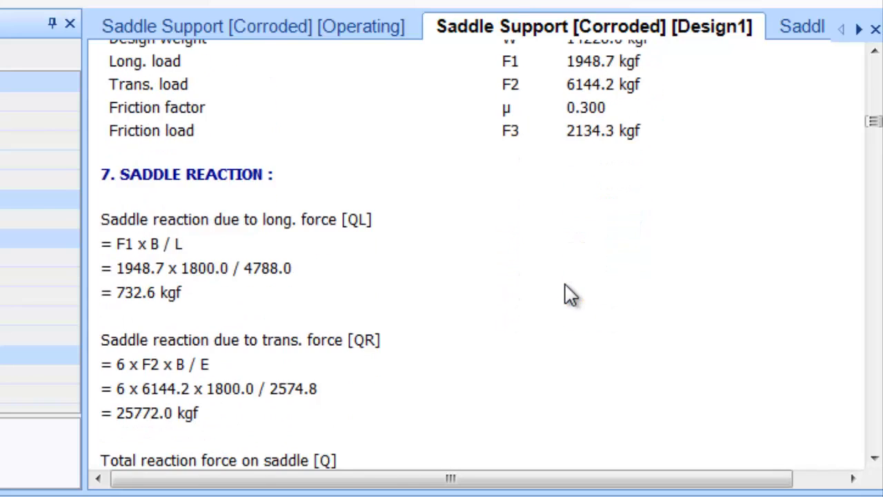
{"action": "scroll", "scroll_direction": "down", "scroll_amount": 3}
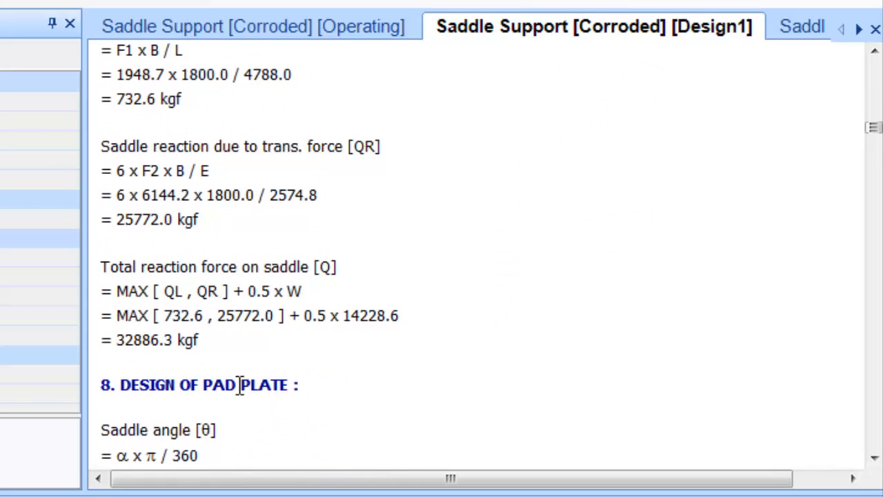
{"action": "scroll", "scroll_direction": "down", "scroll_amount": 3}
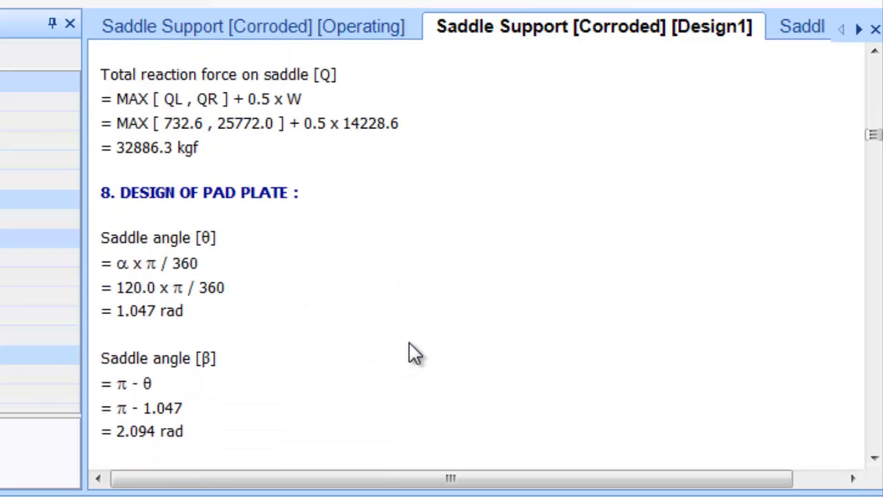
{"action": "scroll", "scroll_direction": "down", "scroll_amount": 3}
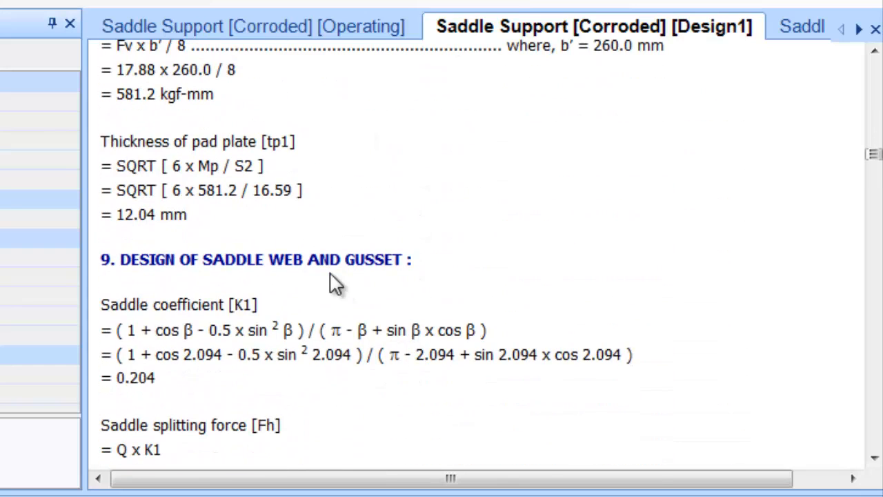
{"action": "scroll", "scroll_direction": "down", "scroll_amount": 3}
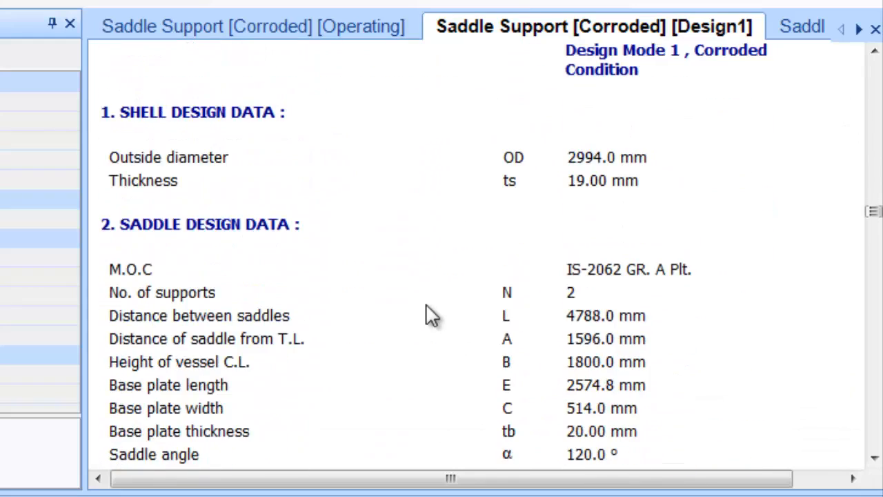
{"action": "scroll", "scroll_direction": "down", "scroll_amount": 3}
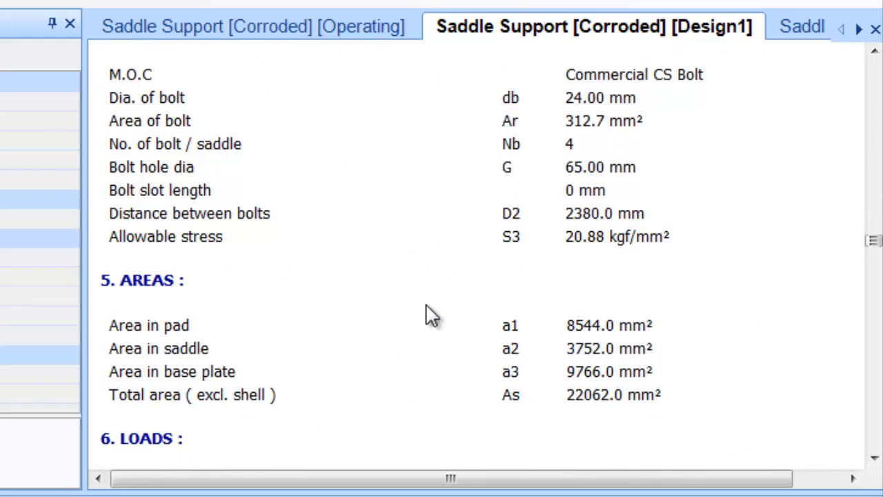
{"action": "scroll", "scroll_direction": "down", "scroll_amount": 3}
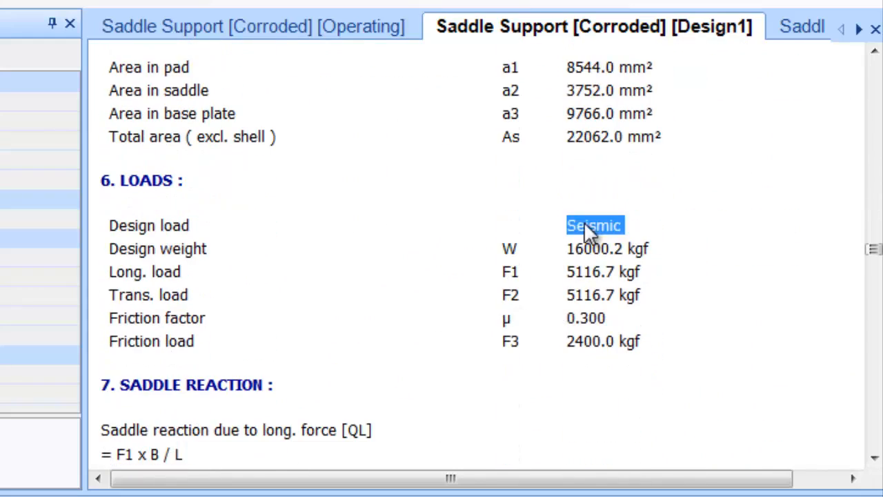
{"action": "scroll", "scroll_direction": "down", "scroll_amount": 3}
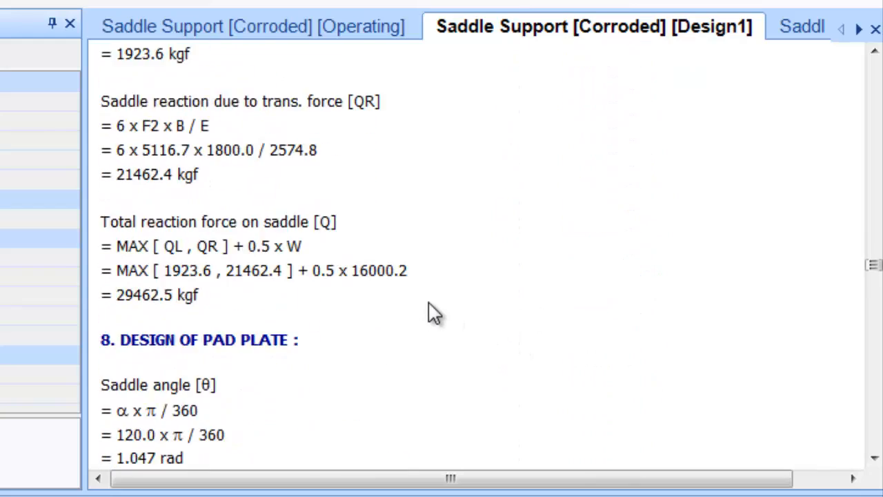
{"action": "scroll", "scroll_direction": "down", "scroll_amount": 3}
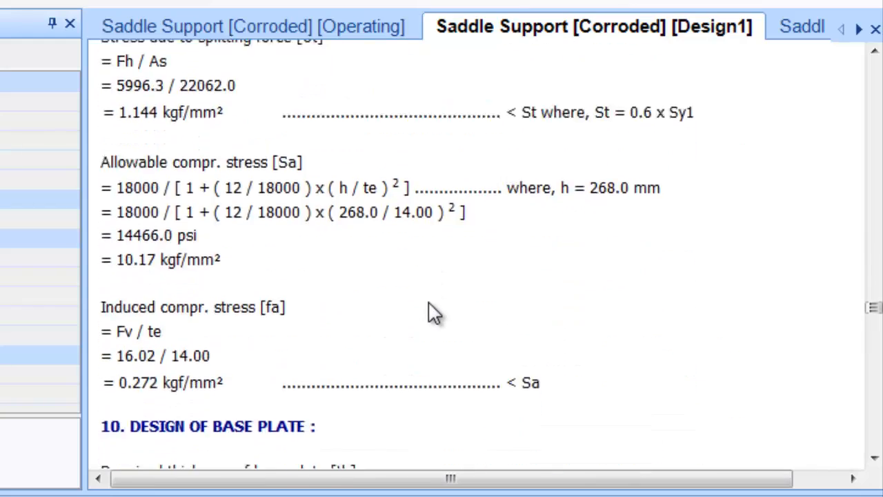
{"action": "scroll", "scroll_direction": "down", "scroll_amount": 3}
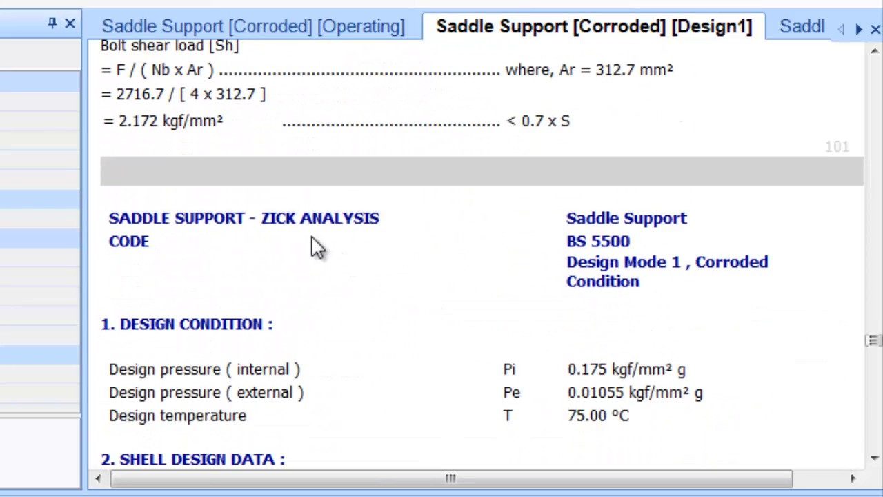
{"action": "double_click", "coordinate": [320, 218]}
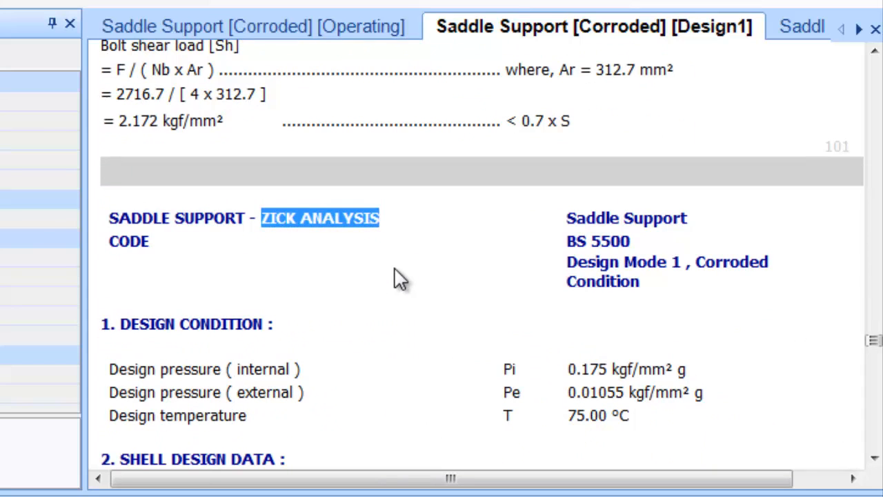
{"action": "scroll", "scroll_direction": "down", "scroll_amount": 3}
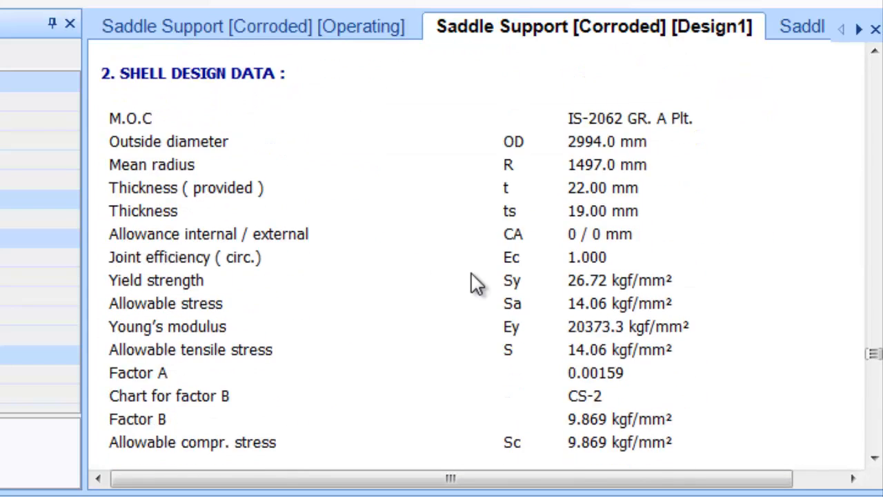
{"action": "scroll", "scroll_direction": "down", "scroll_amount": 3}
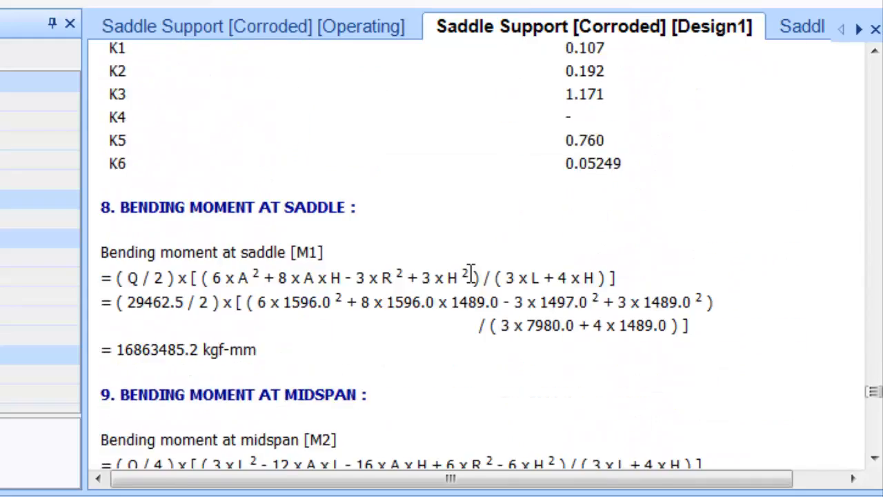
{"action": "scroll", "scroll_direction": "down", "scroll_amount": 3}
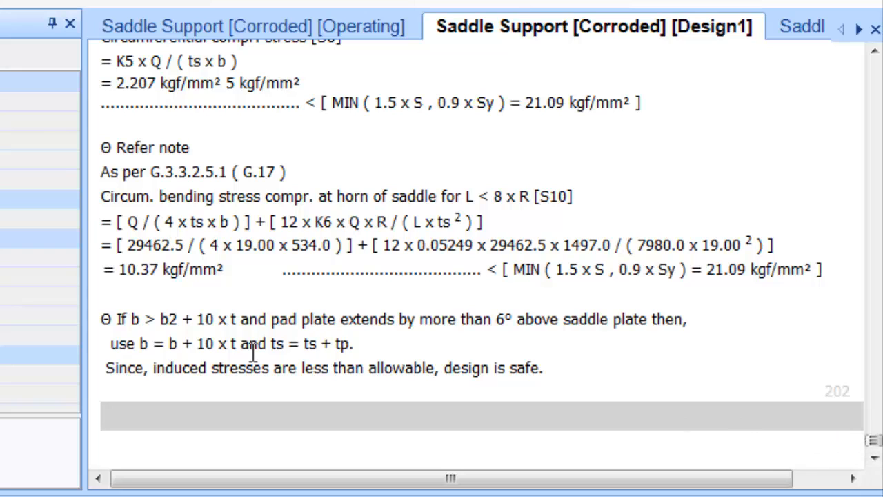
{"action": "mouse_move", "coordinate": [252, 351]}
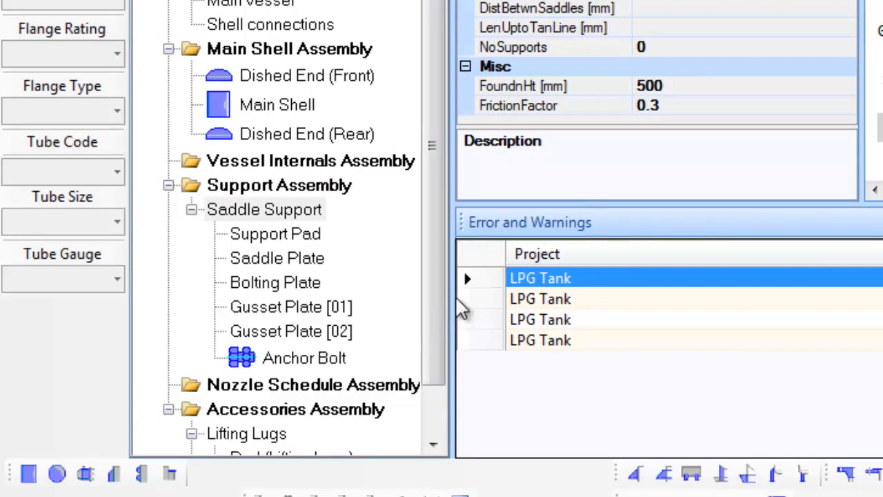
Step: Open the Nozzle Table for the Nozzle Schedule Assembly from the project tree
{"action": "left_click", "coordinate": [312, 384]}
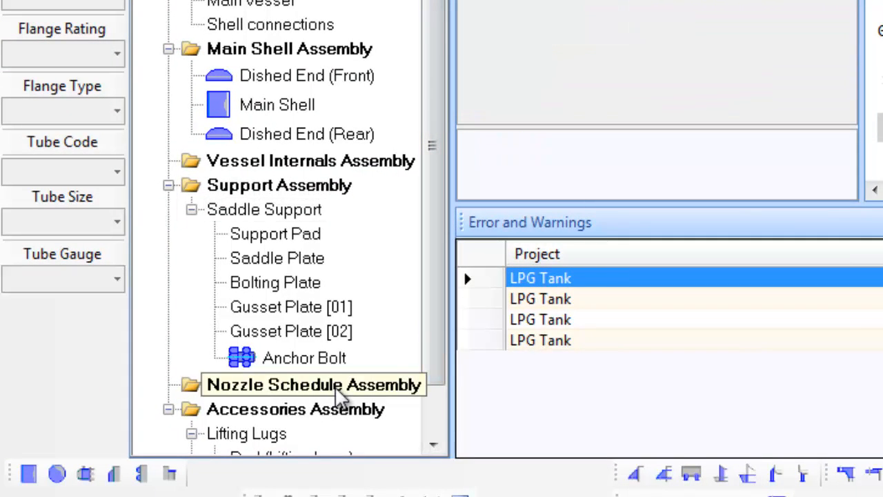
{"action": "right_click", "coordinate": [313, 383]}
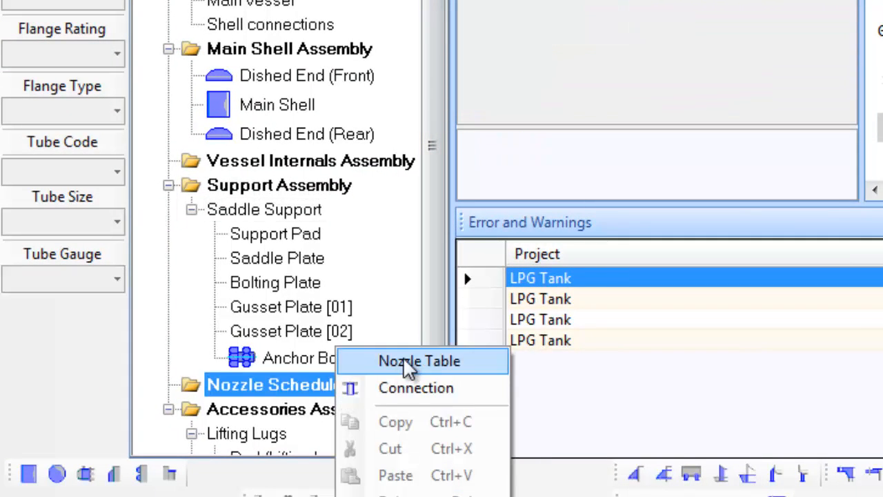
{"action": "left_click", "coordinate": [419, 360]}
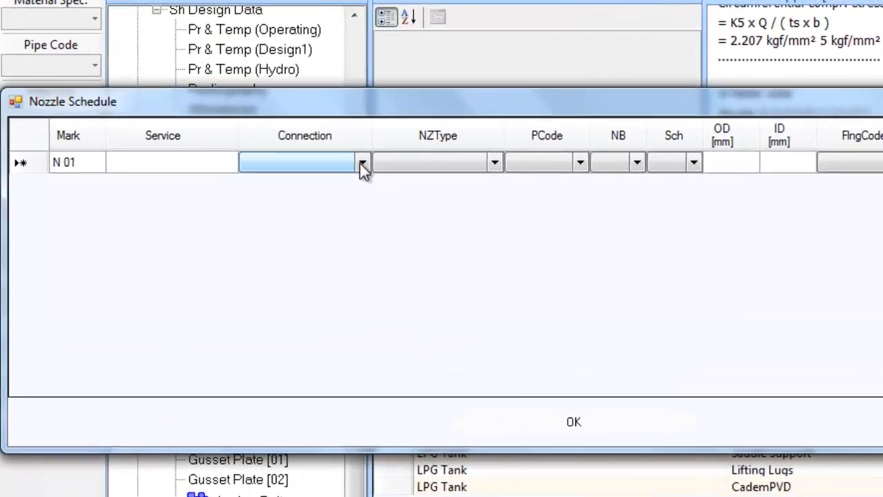
Step: Make N 01 a pipe nozzle with 200 nominal bore and schedule 80
{"action": "left_click", "coordinate": [362, 163]}
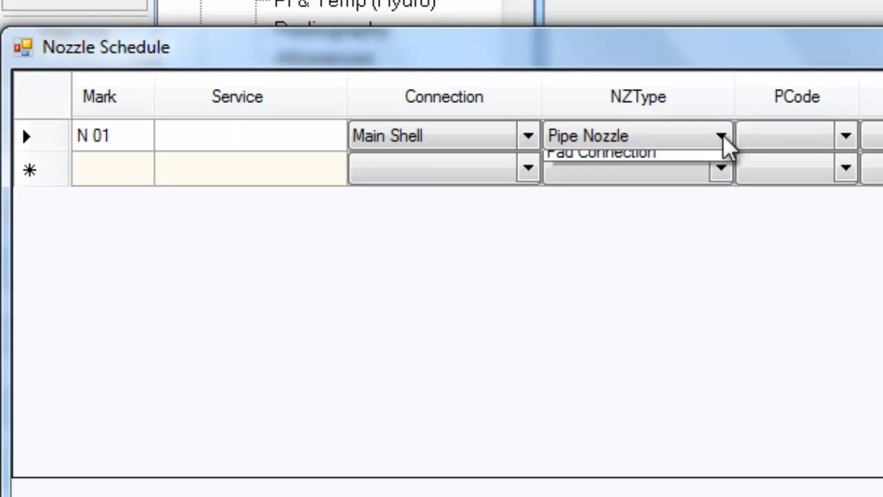
{"action": "left_click", "coordinate": [784, 135]}
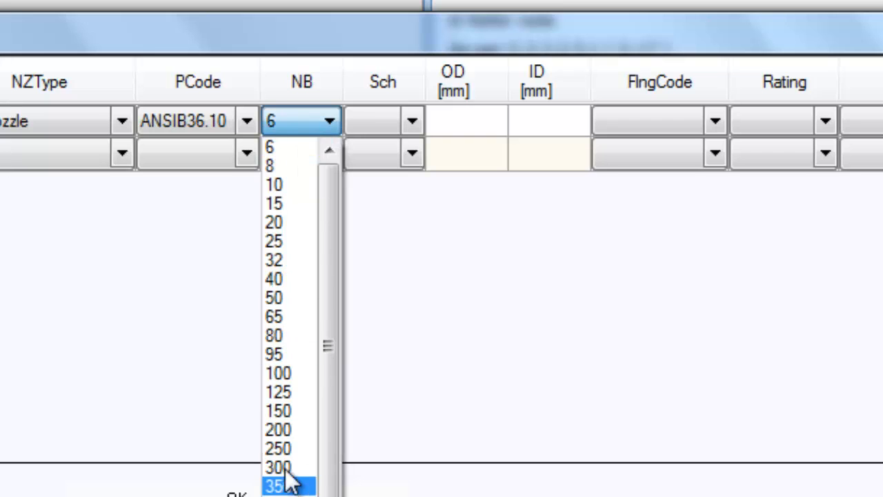
{"action": "left_click", "coordinate": [279, 429]}
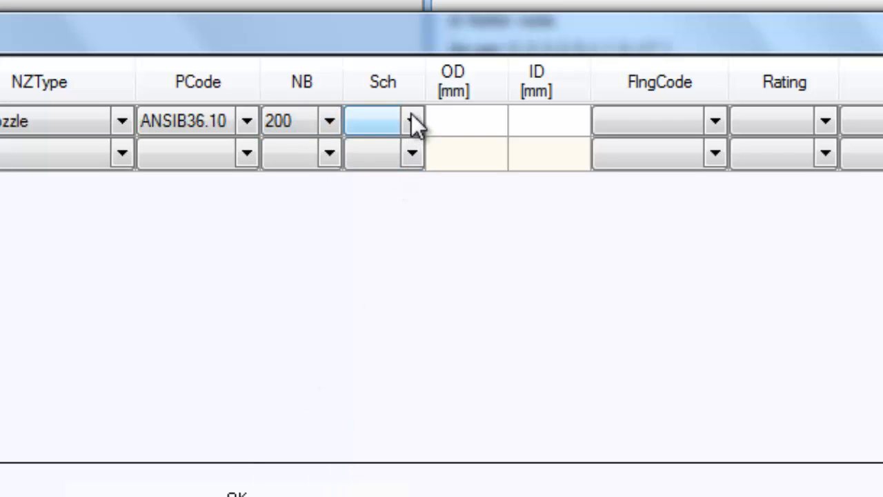
{"action": "left_click", "coordinate": [411, 122]}
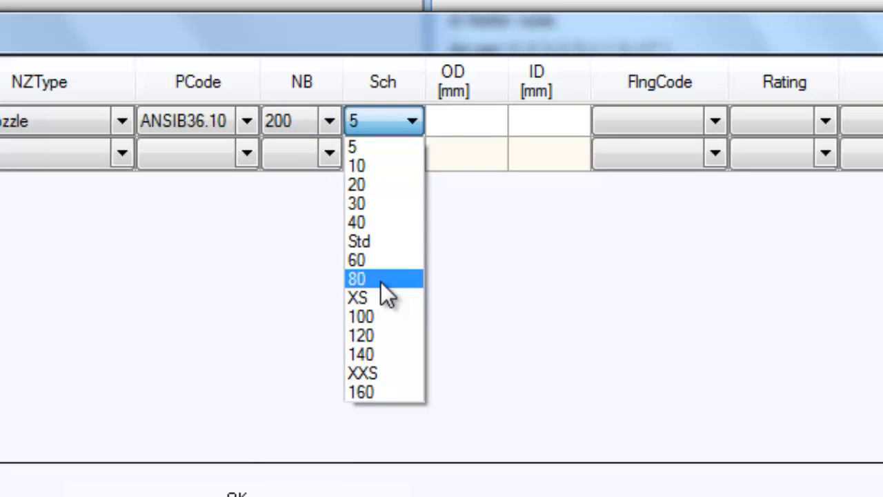
{"action": "left_click", "coordinate": [356, 279]}
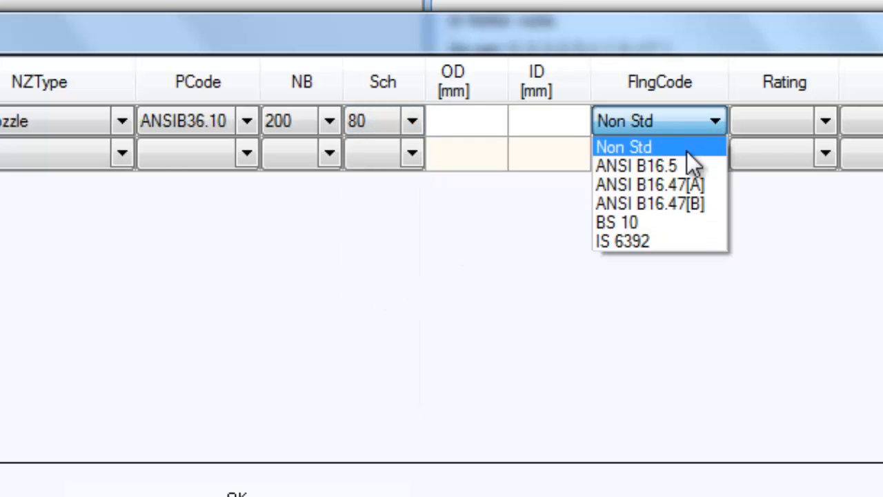
Step: Give N 01 an ANSI B16.5 300# flange with a counter flange
{"action": "left_click", "coordinate": [636, 166]}
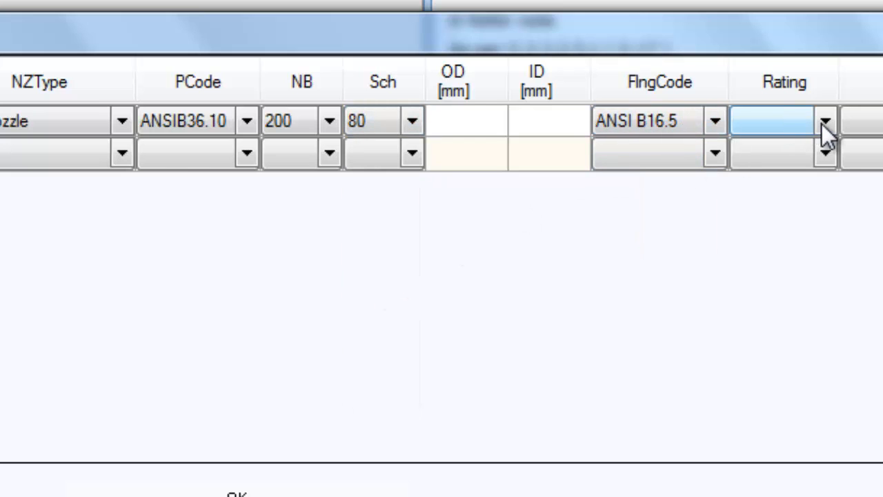
{"action": "left_click", "coordinate": [825, 122]}
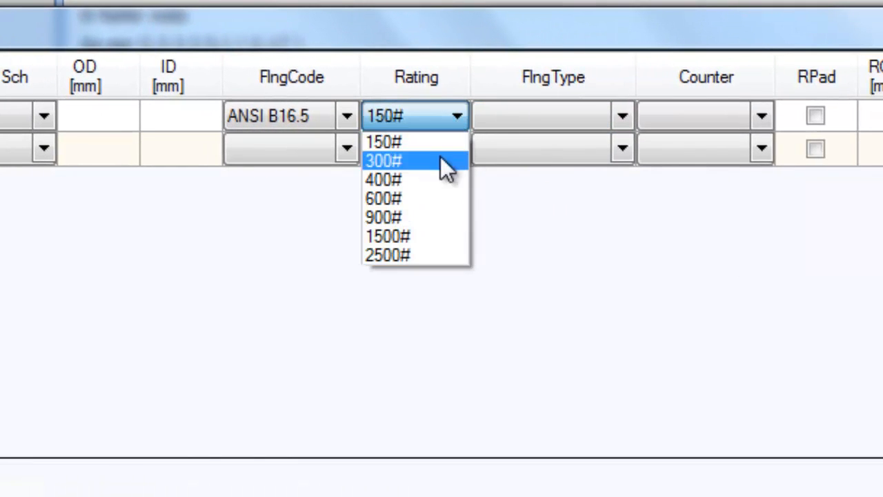
{"action": "left_click", "coordinate": [383, 160]}
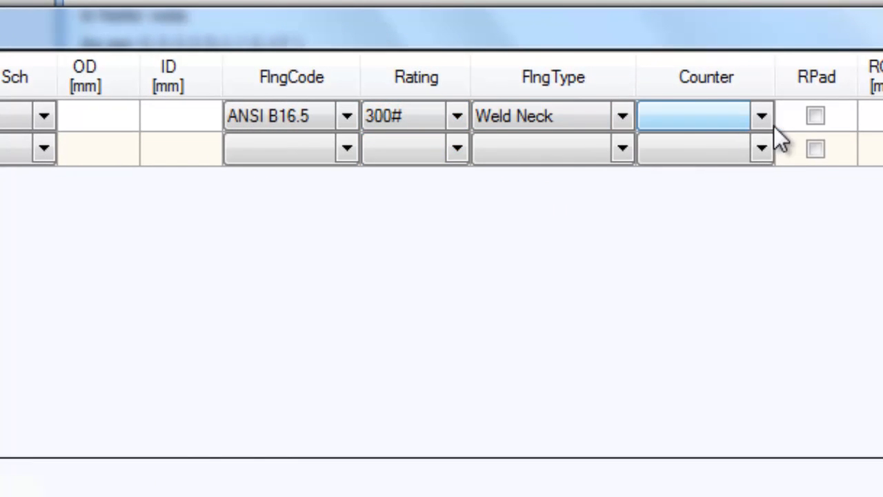
{"action": "left_click", "coordinate": [761, 116]}
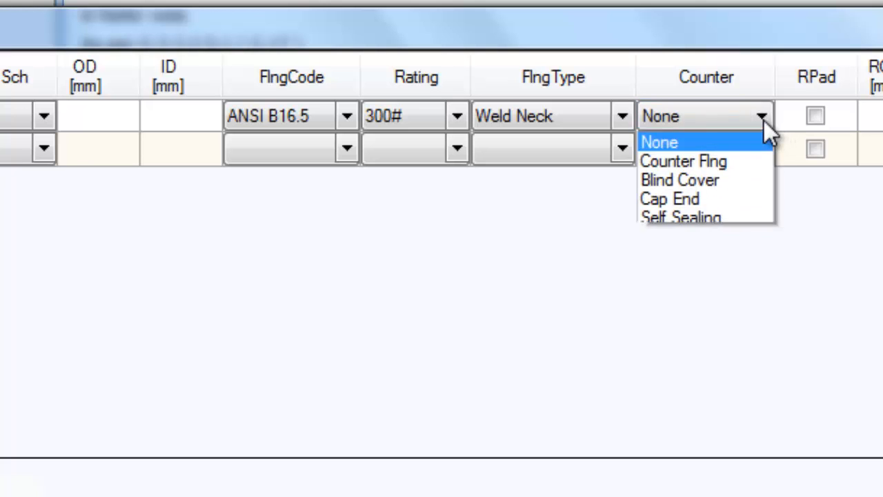
{"action": "left_click", "coordinate": [682, 160]}
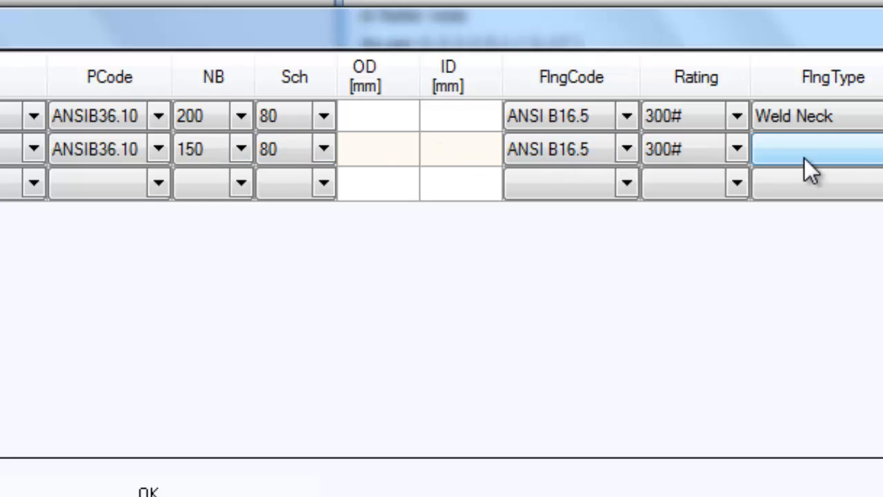
{"action": "scroll", "scroll_direction": "left", "scroll_amount": 3}
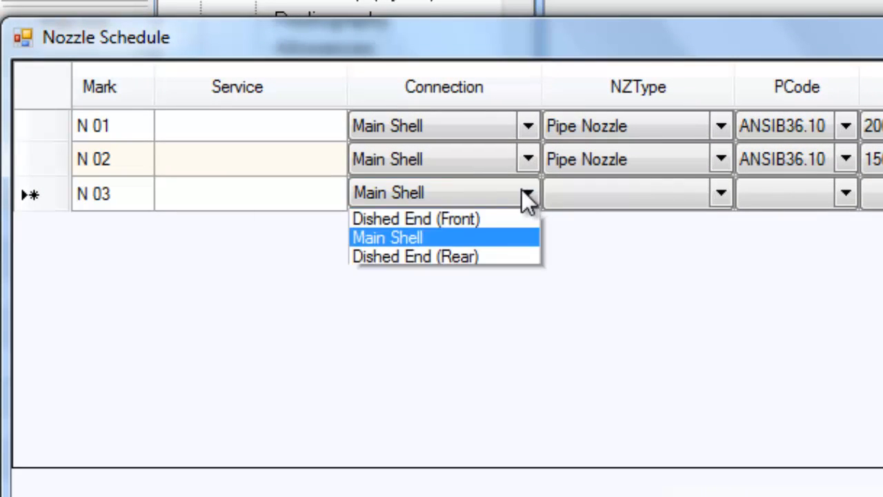
Step: Place N 03 on the front dished end as a 450 mm ID pad connection, ANSI B16.5, blind cover
{"action": "left_click", "coordinate": [417, 218]}
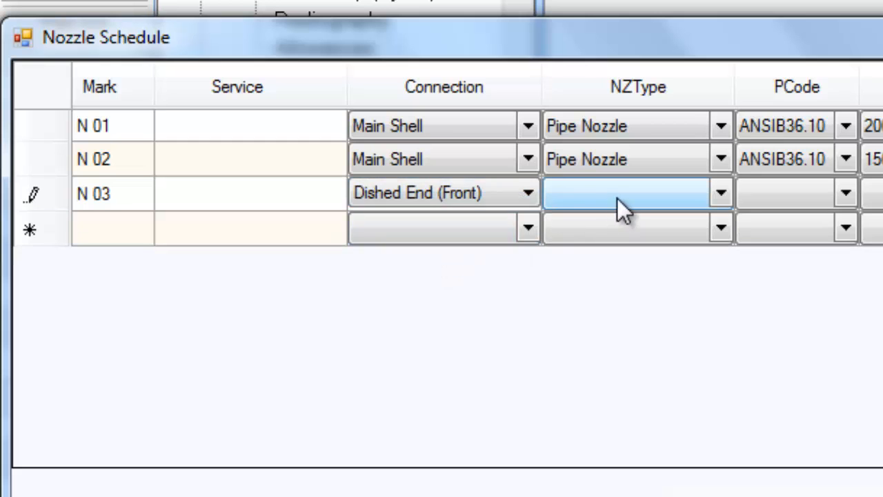
{"action": "left_click", "coordinate": [721, 193]}
{"action": "type", "text": "450"}
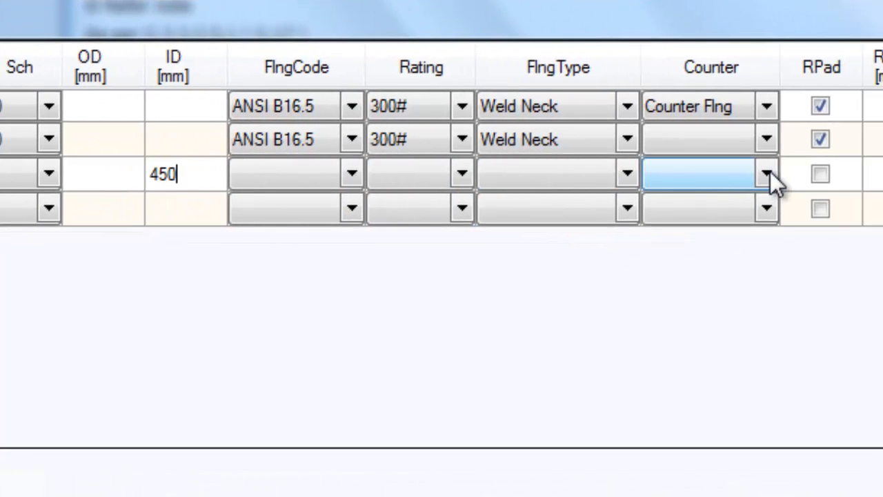
{"action": "left_click", "coordinate": [766, 174]}
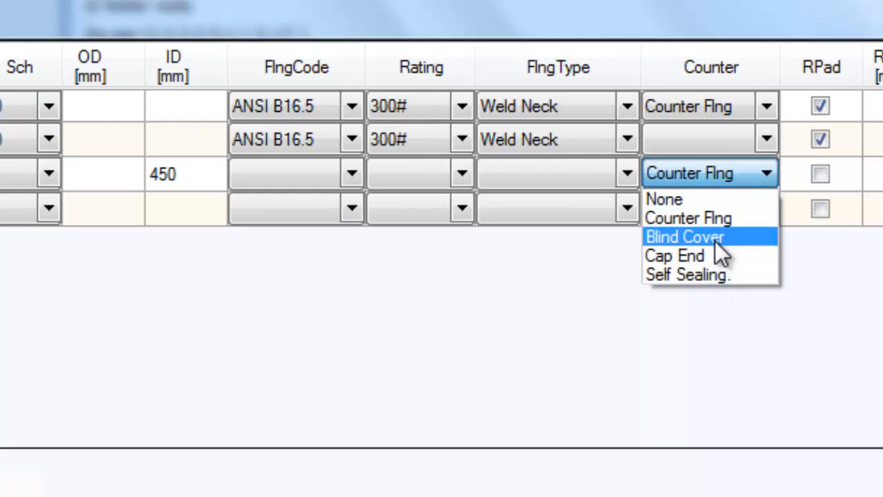
{"action": "left_click", "coordinate": [684, 235]}
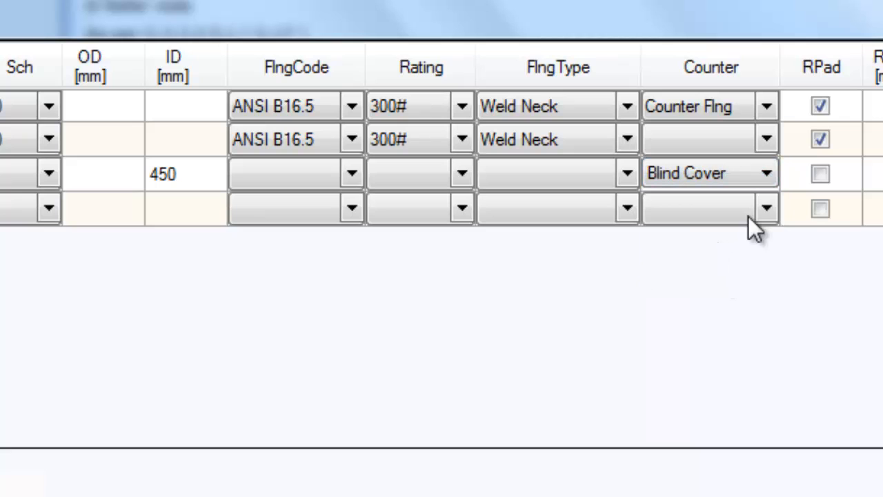
{"action": "left_click", "coordinate": [295, 174]}
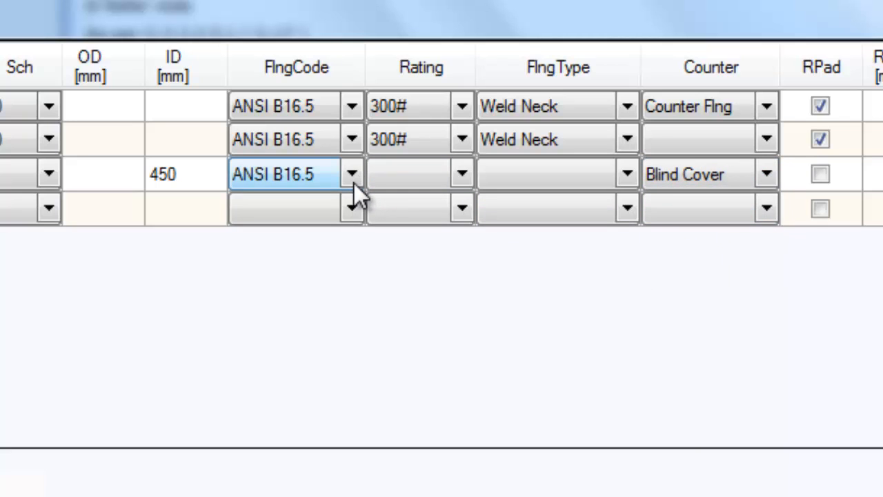
{"action": "left_click", "coordinate": [352, 174]}
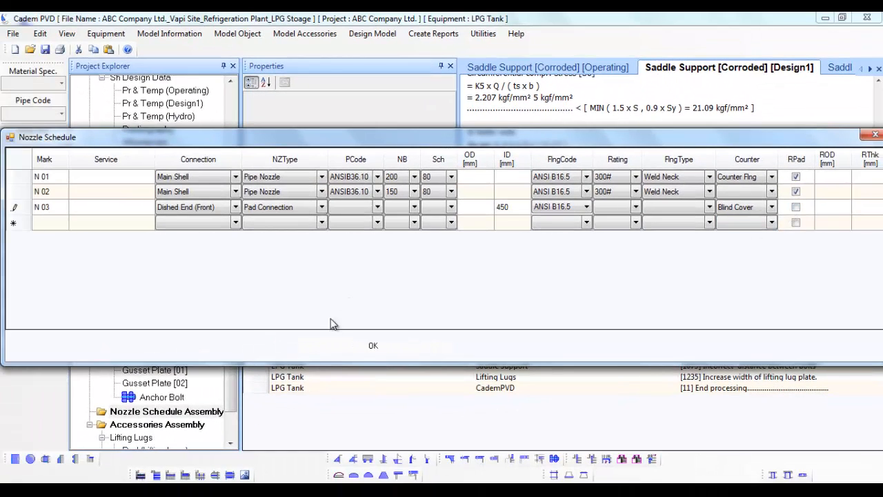
Step: Apply the nozzle schedule and run Design Equipment to add N 01–N 03 assemblies
{"action": "left_click", "coordinate": [373, 345]}
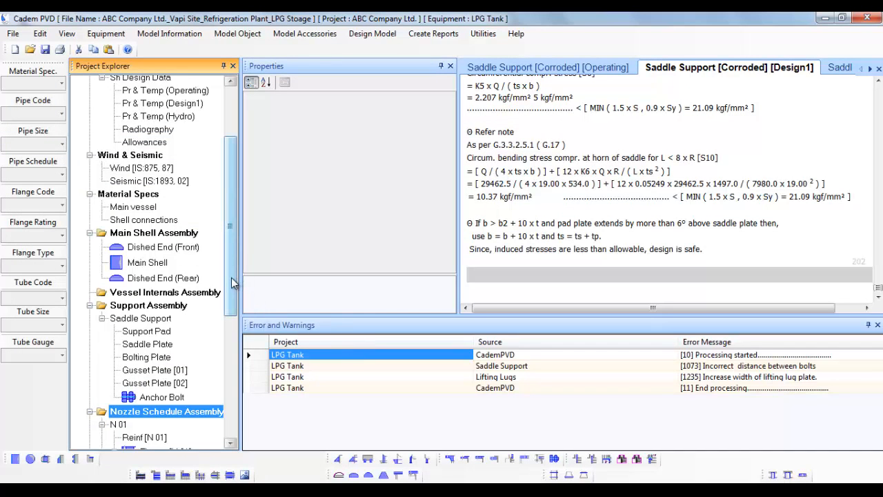
{"action": "scroll", "scroll_direction": "down", "scroll_amount": 3}
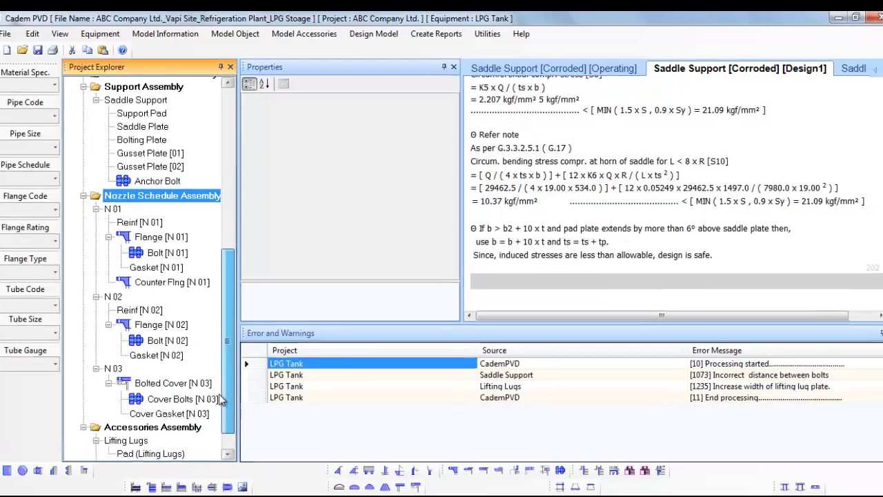
{"action": "left_click", "coordinate": [372, 33]}
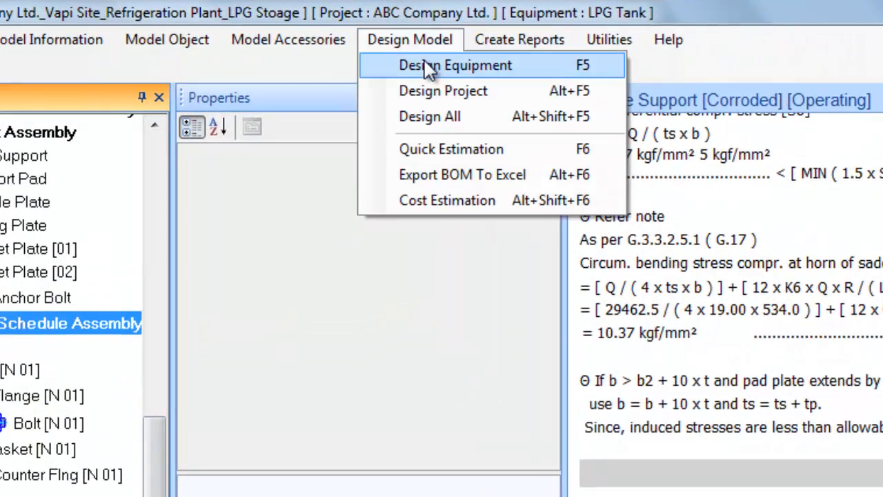
{"action": "left_click", "coordinate": [455, 65]}
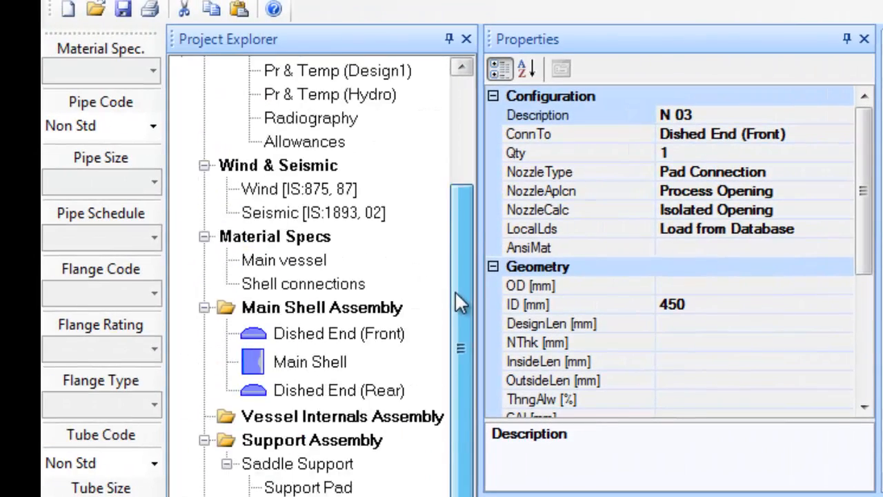
Step: Set the LPG Tank shell to 2500 mm ID and 12000 mm length and redesign
{"action": "left_click", "coordinate": [236, 102]}
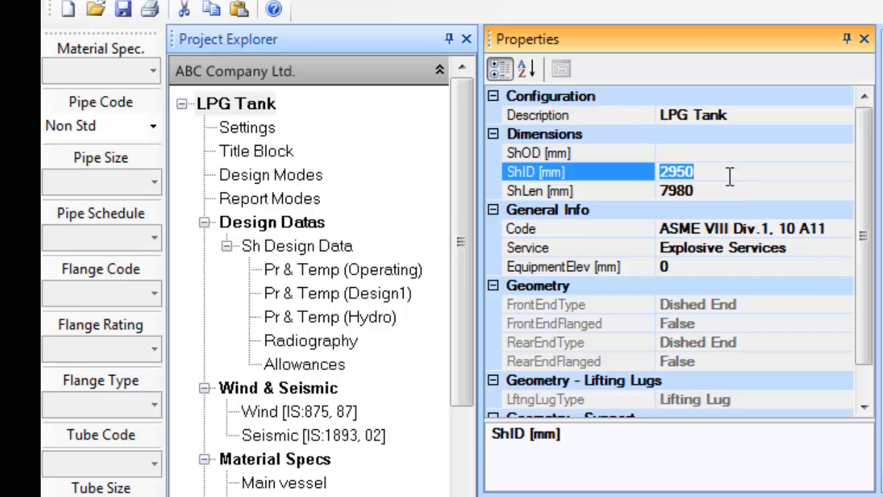
{"action": "type", "text": "25"}
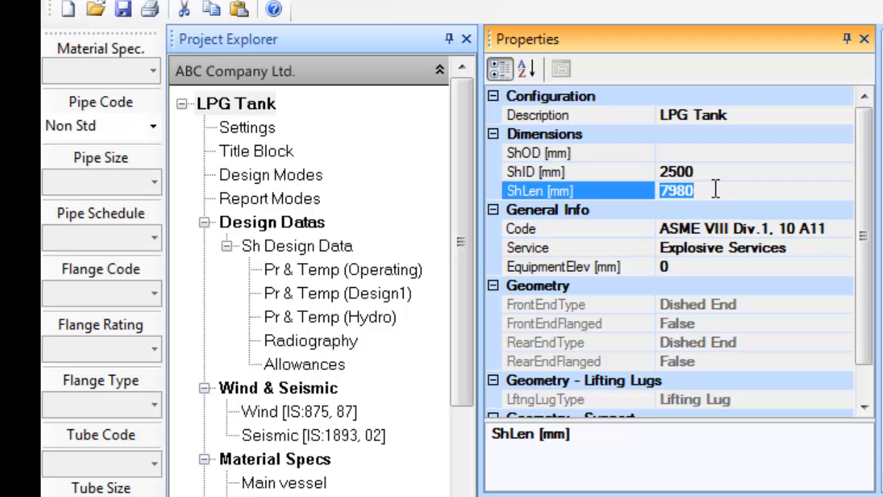
{"action": "type", "text": "12000"}
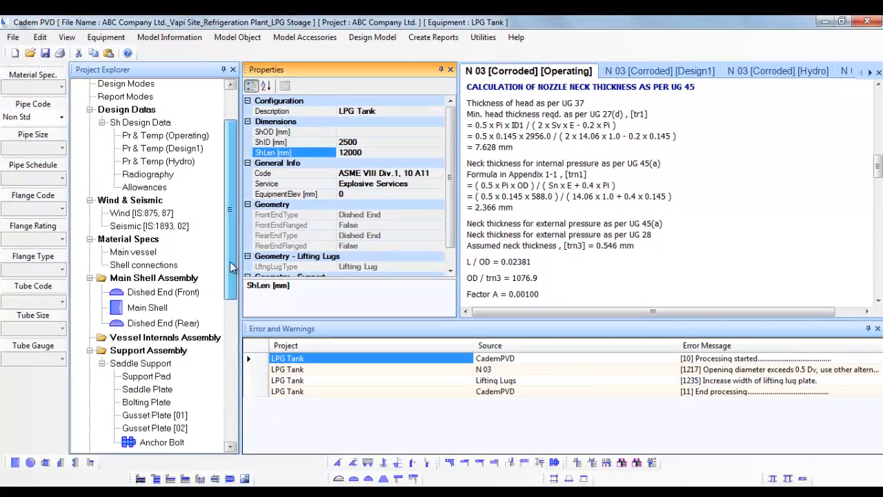
Step: Generate the N 01 operating code report with UG 45 neck thickness calculations
{"action": "left_click", "coordinate": [163, 292]}
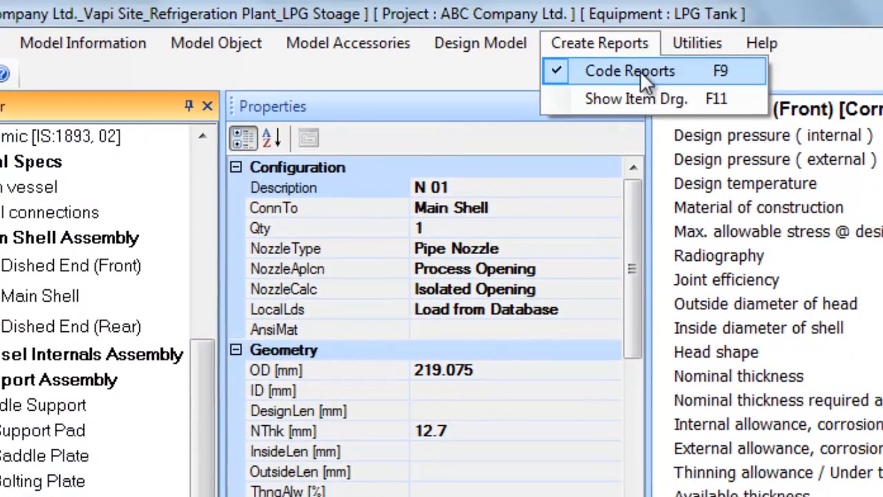
{"action": "left_click", "coordinate": [629, 70]}
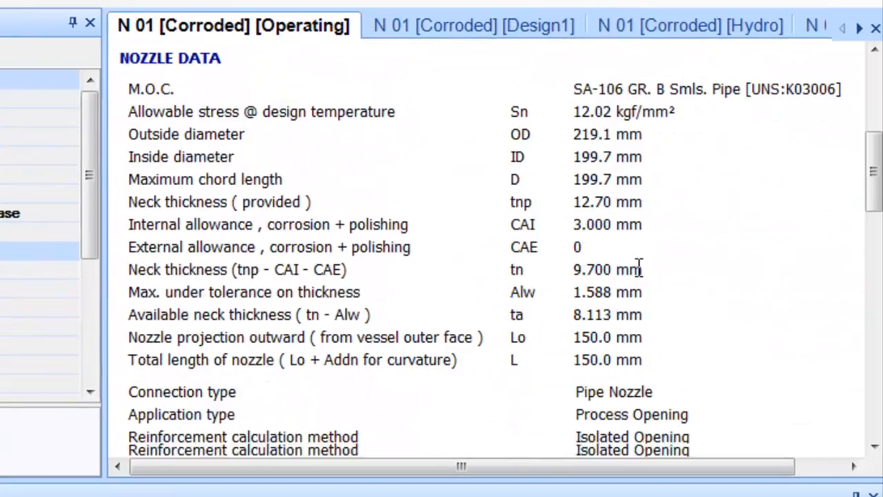
{"action": "scroll", "scroll_direction": "down", "scroll_amount": 3}
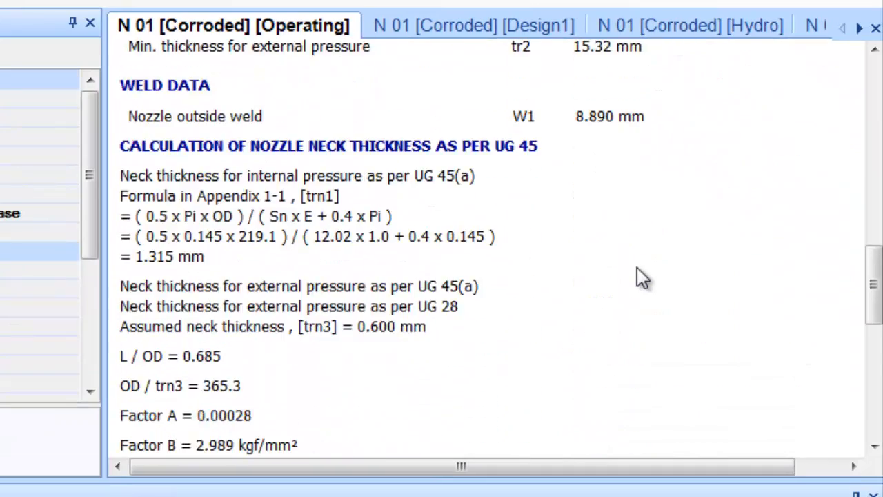